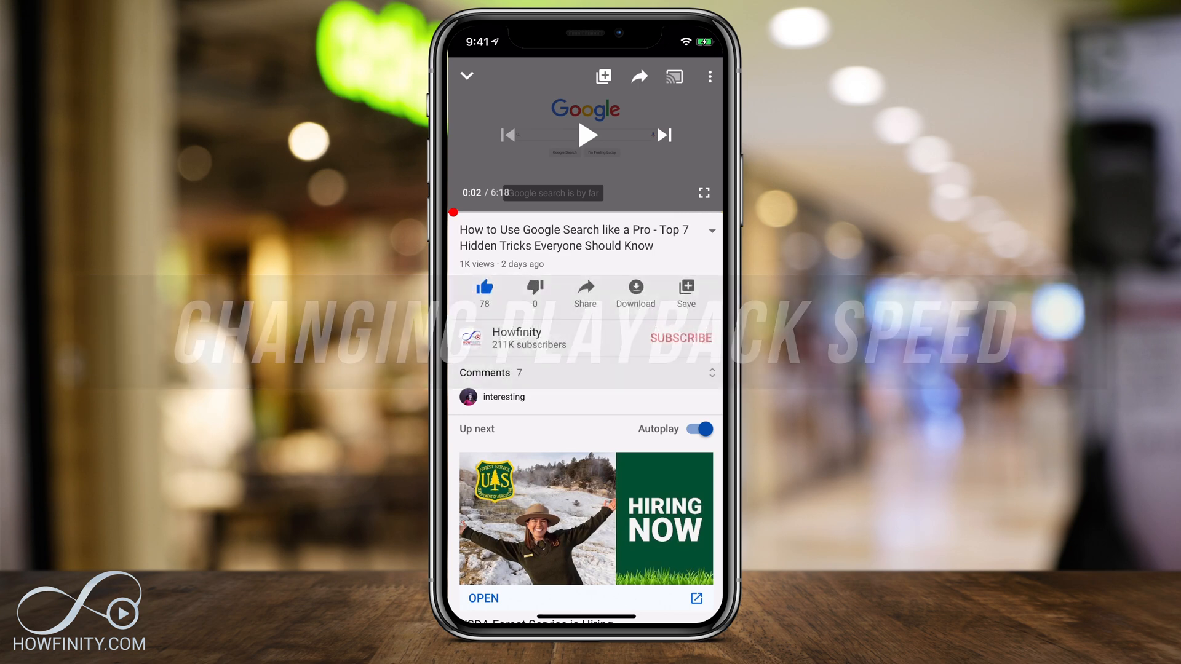
- Bring up the player's more-options menu and choose Playback speed
left_click(674, 76)
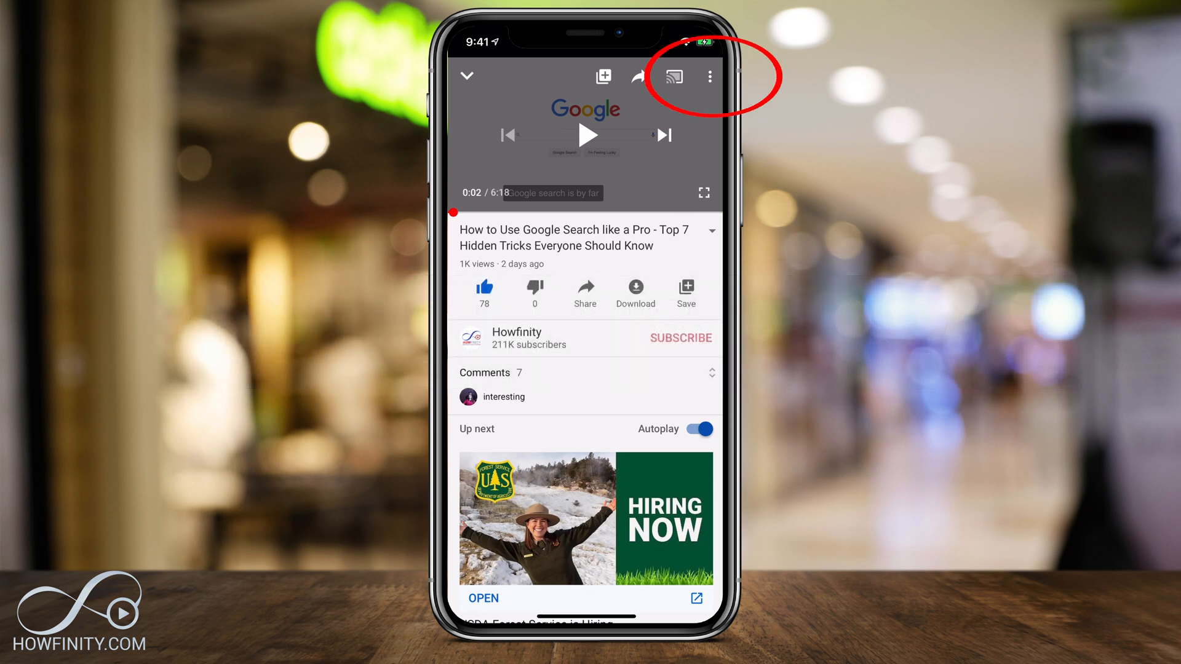
left_click(708, 76)
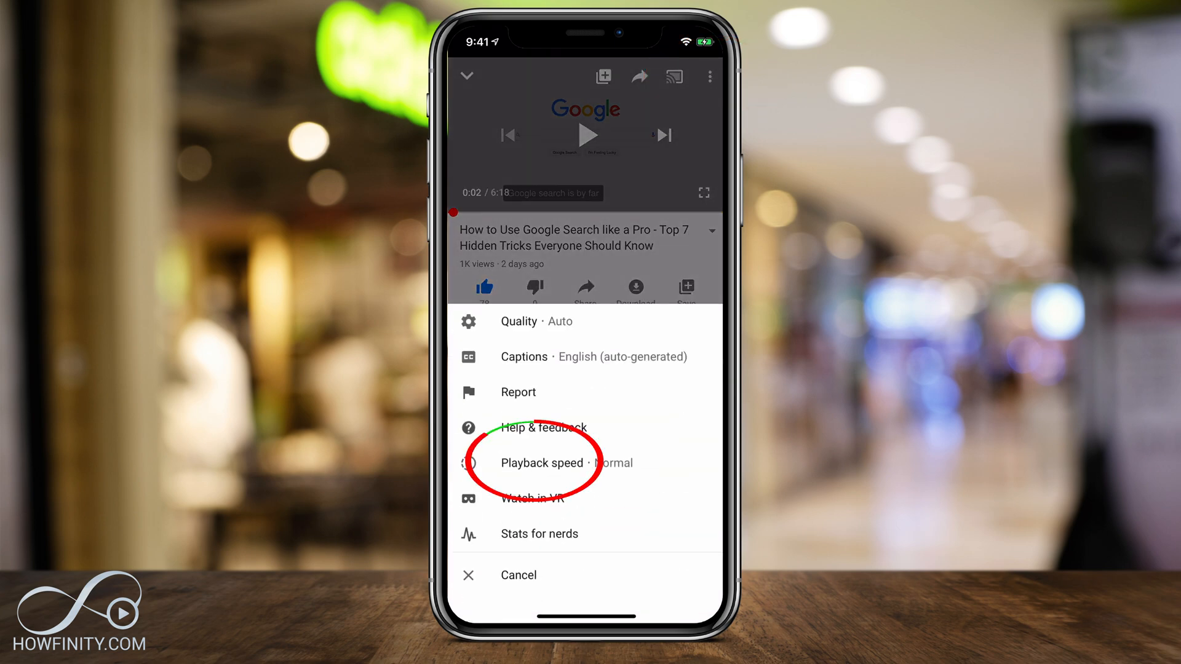
left_click(541, 463)
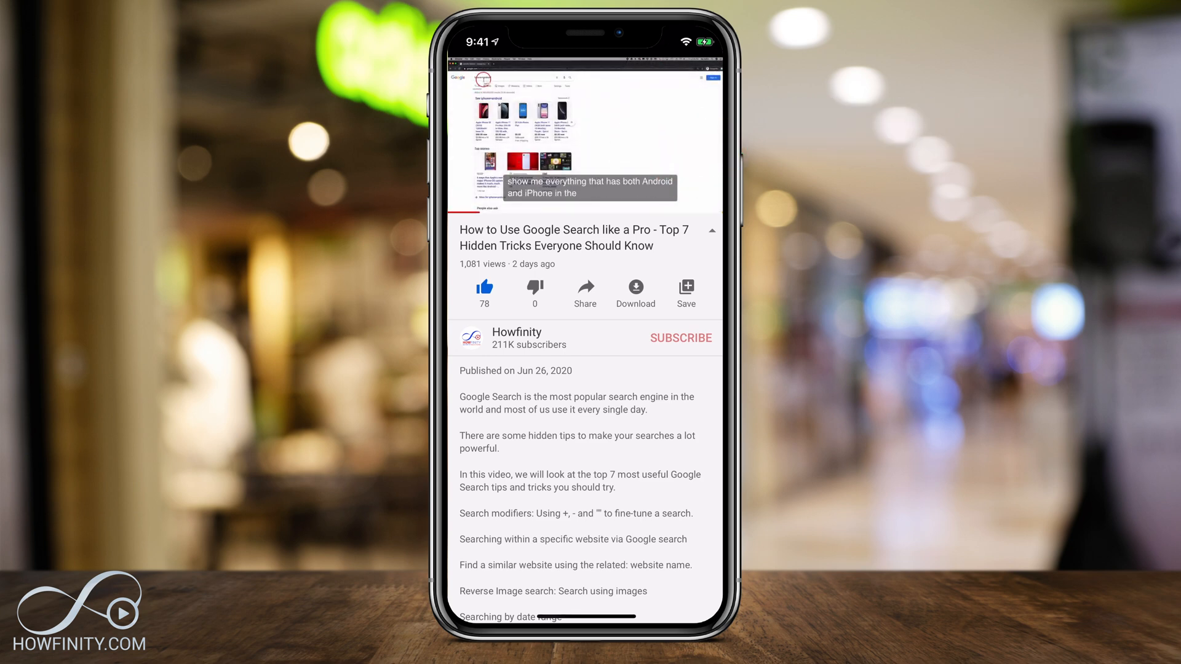
- Skip ahead in the video and expand the description beneath the title
double_click(502, 138)
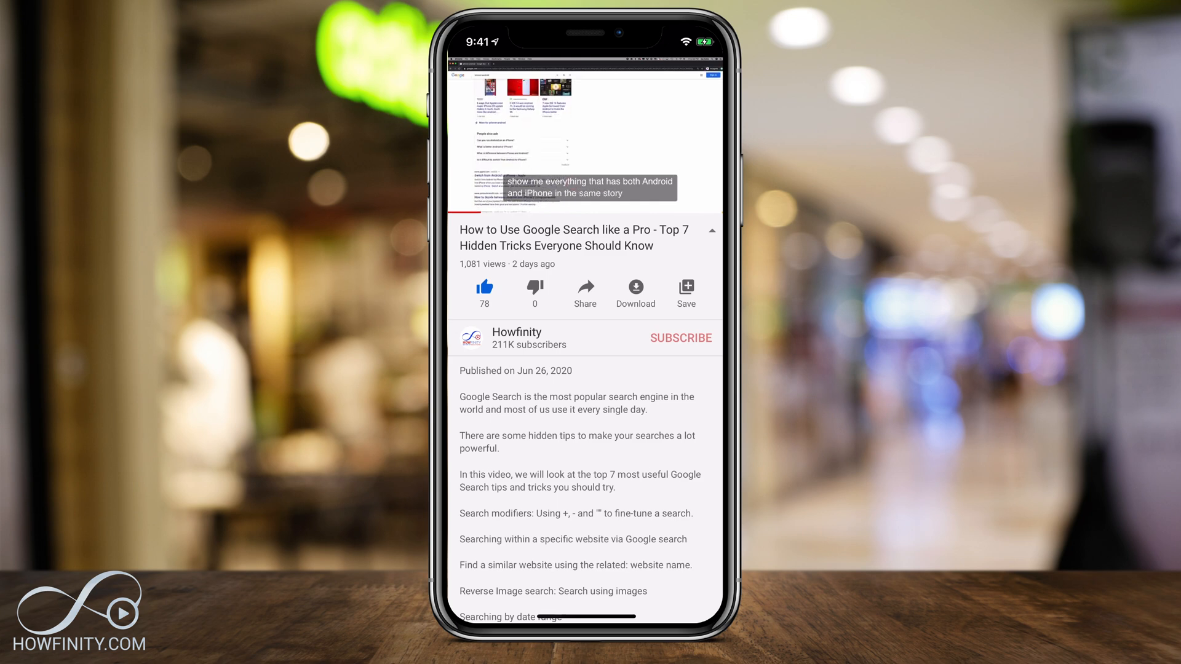
left_click(587, 136)
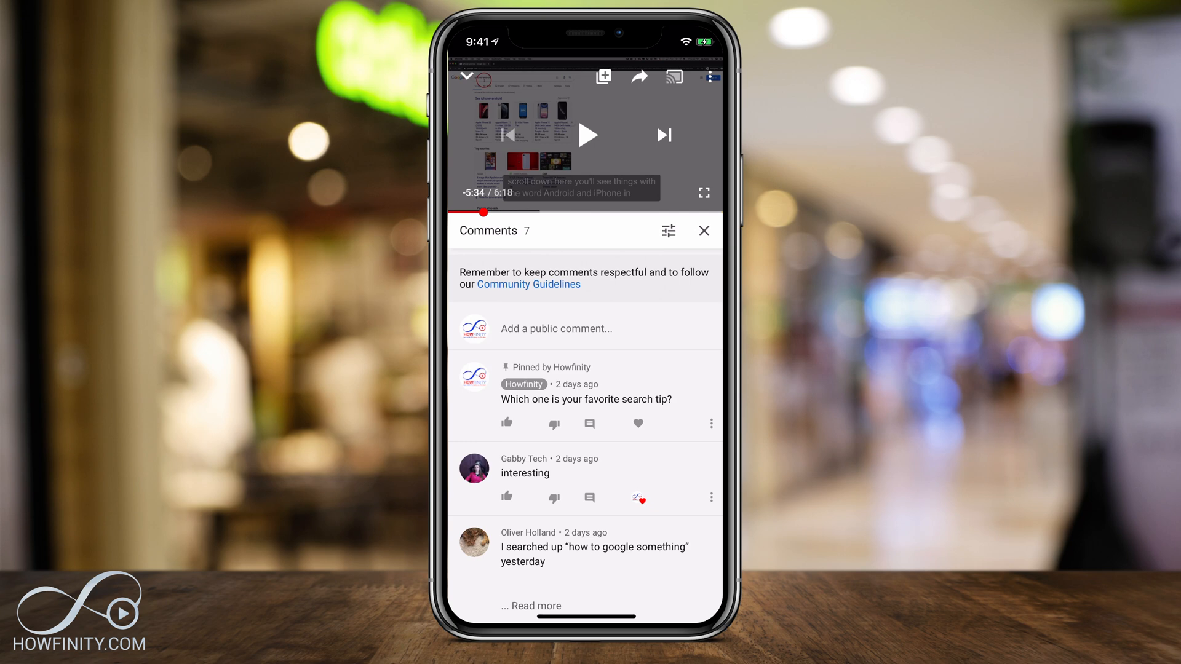
- Write a public comment containing the timestamp 2:35
left_click(556, 329)
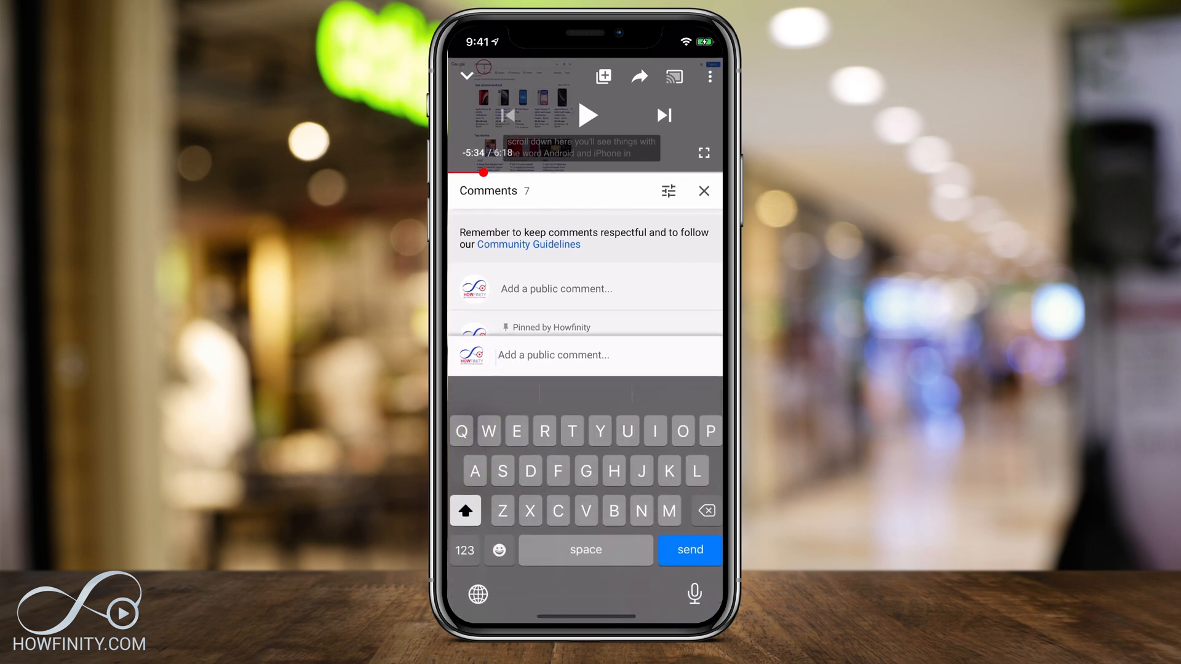
left_click(465, 550)
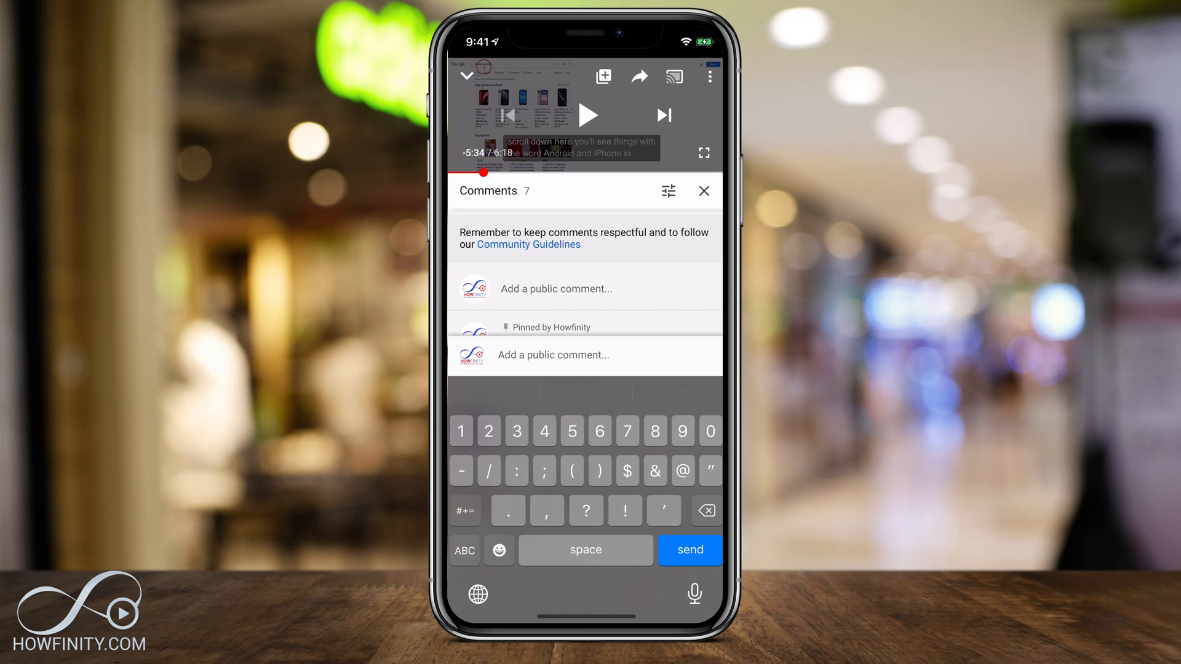
type("2")
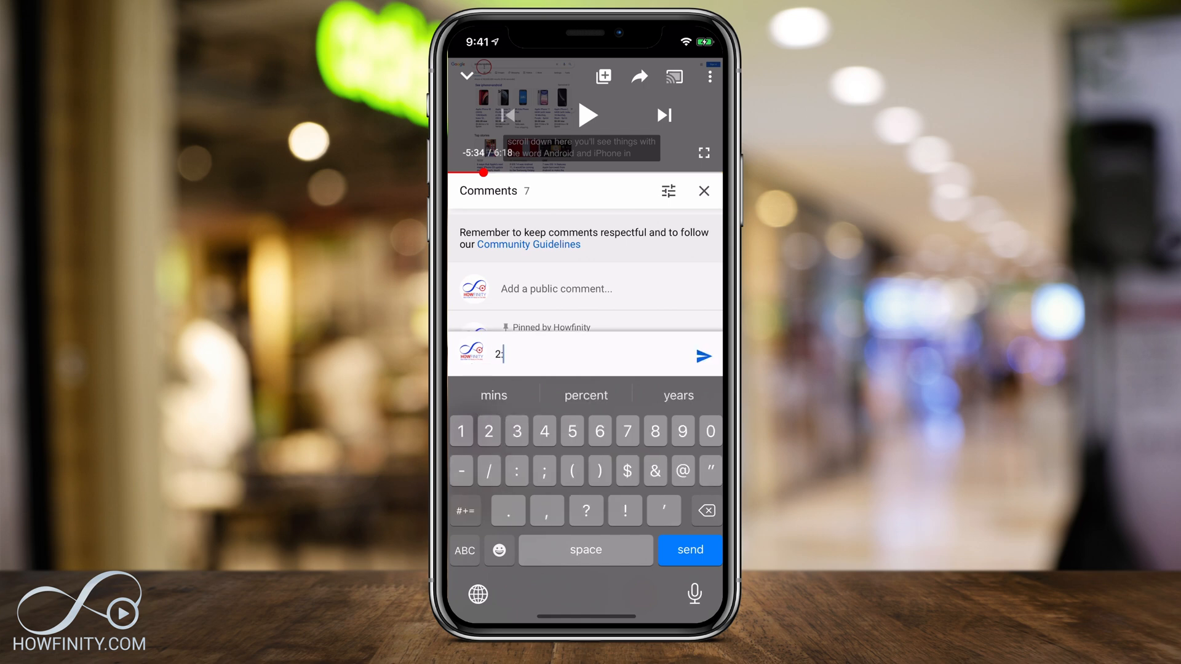
type(":35")
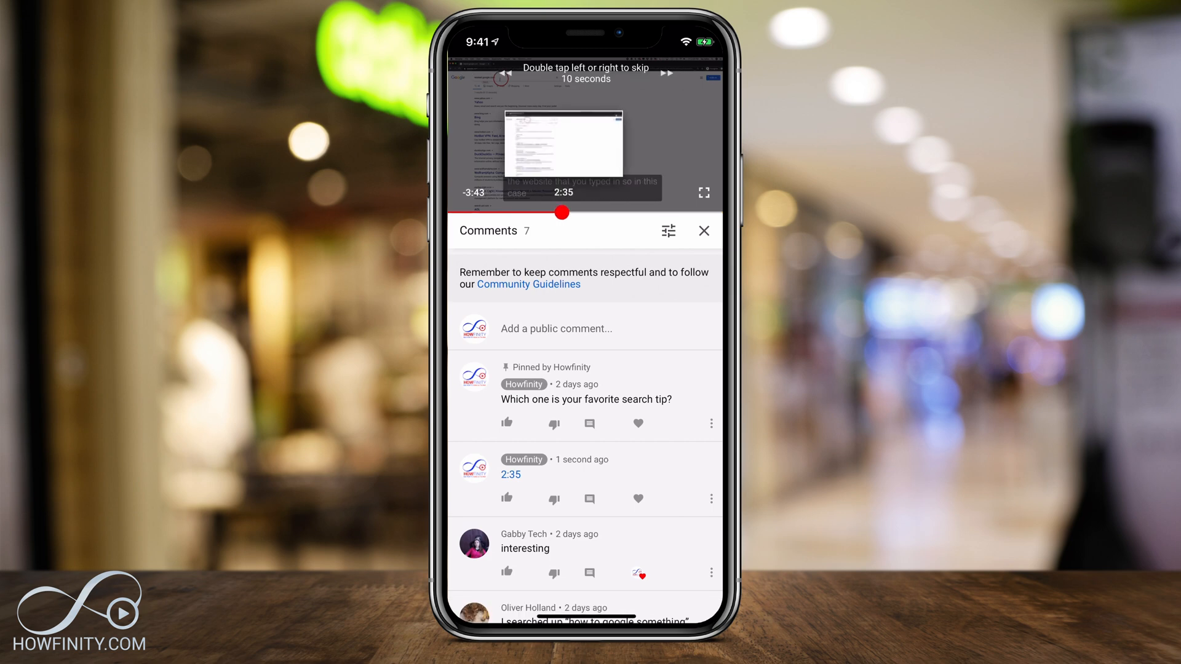
- Resume playback of the video from the 2:35 mark
left_click(586, 135)
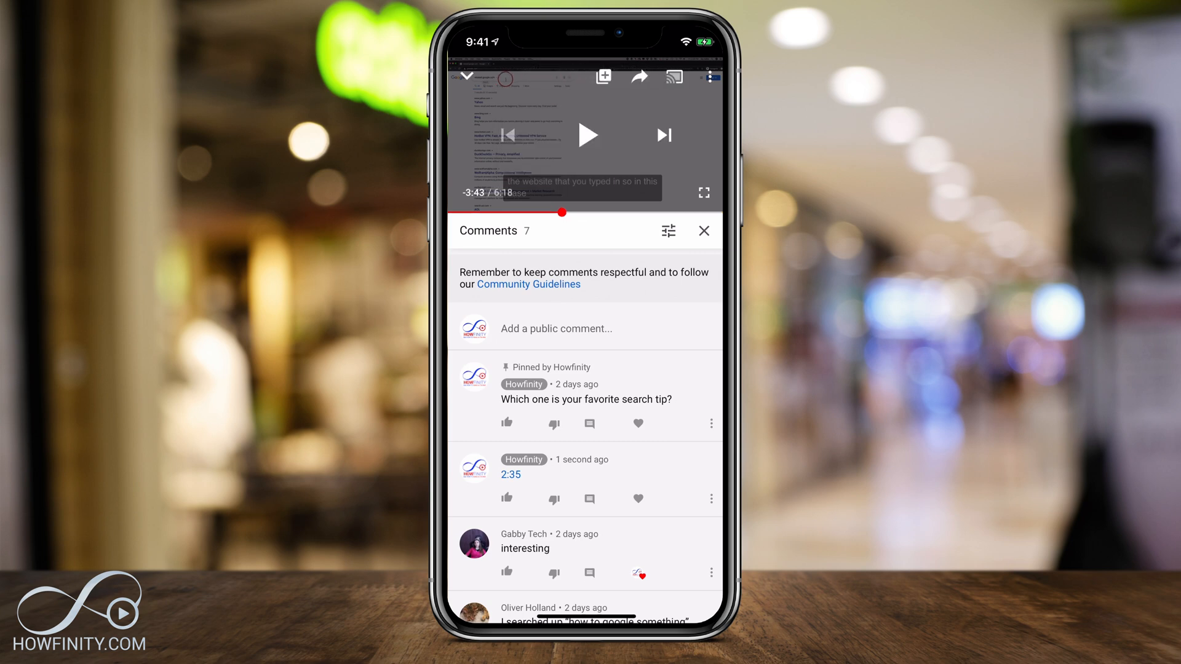
left_click(585, 135)
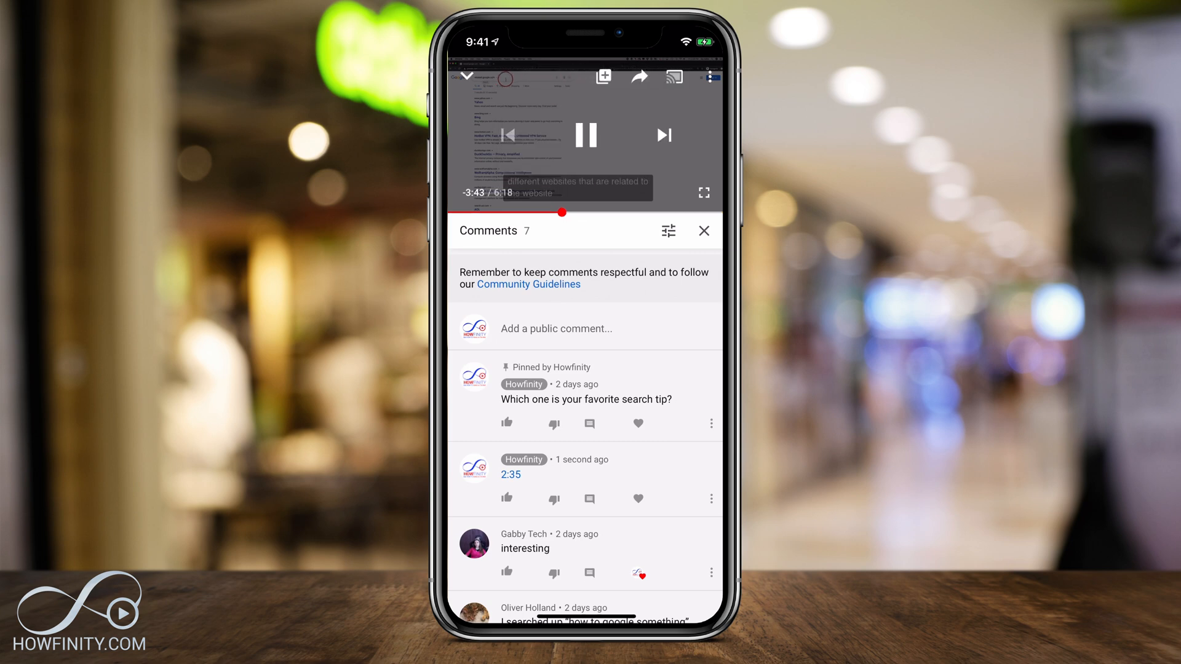
left_click(587, 135)
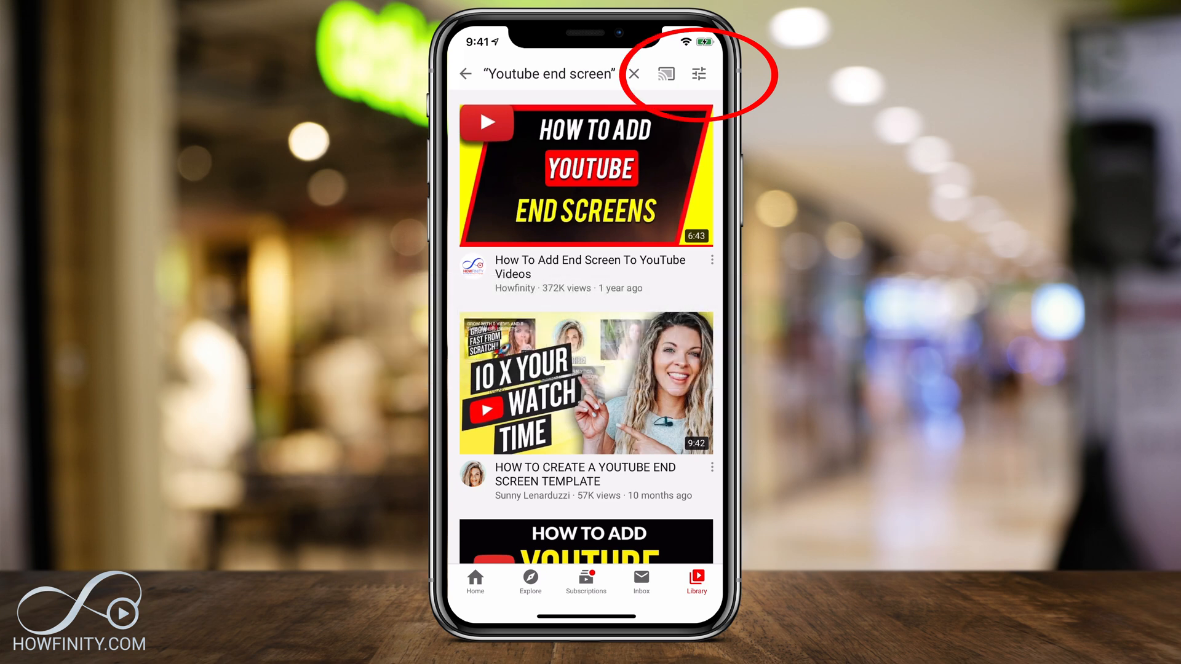
- Filter the search to this year's uploads with Short duration
left_click(698, 73)
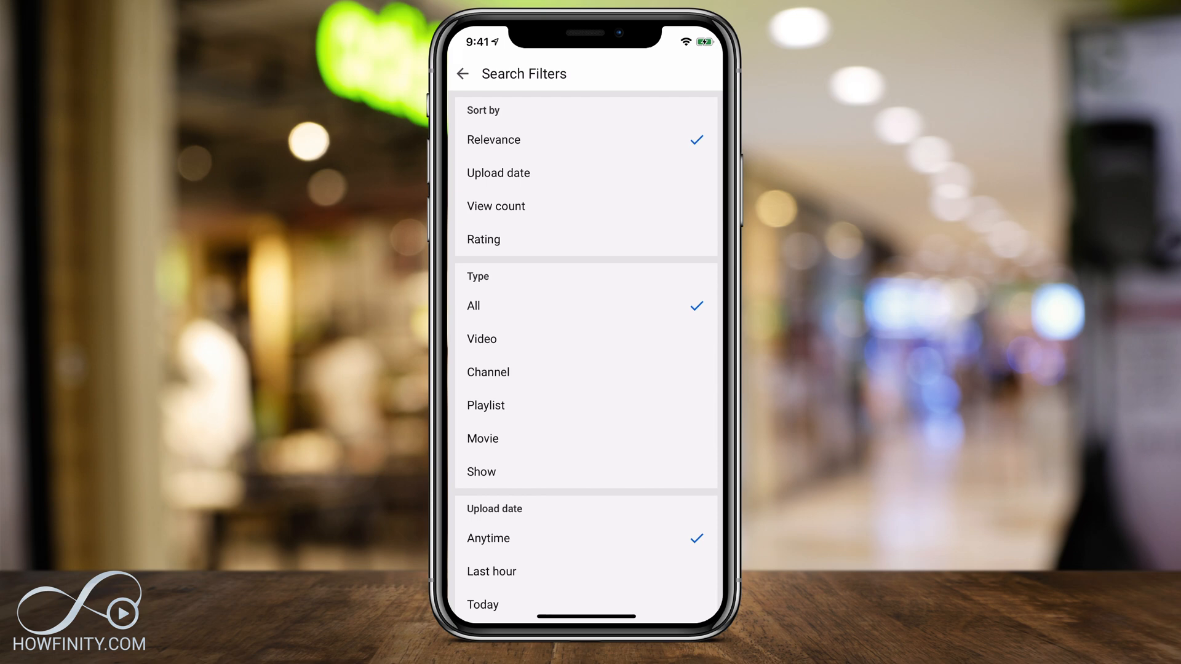
scroll("down", 3)
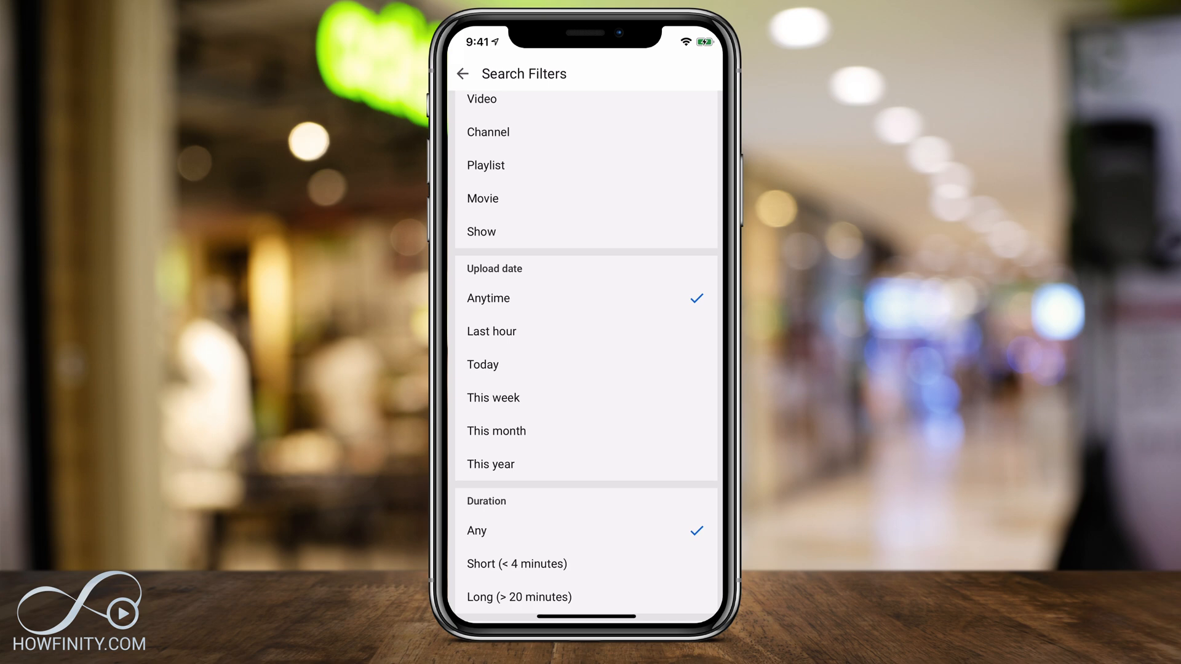
left_click(482, 364)
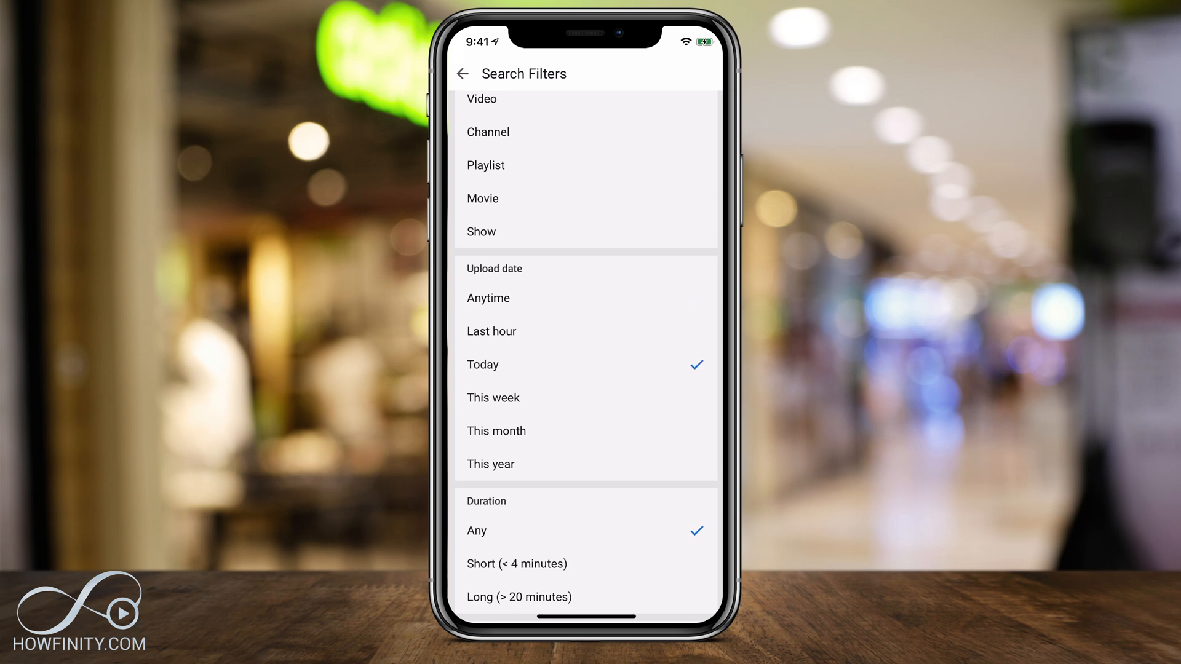
scroll("down", 3)
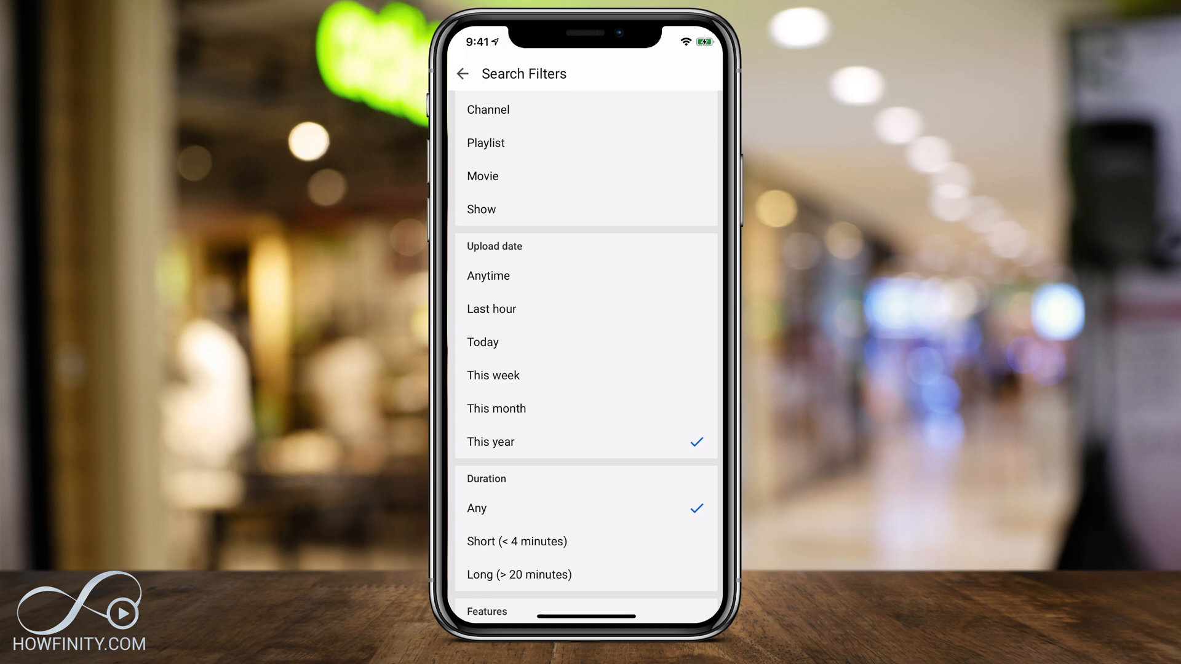
scroll("down", 3)
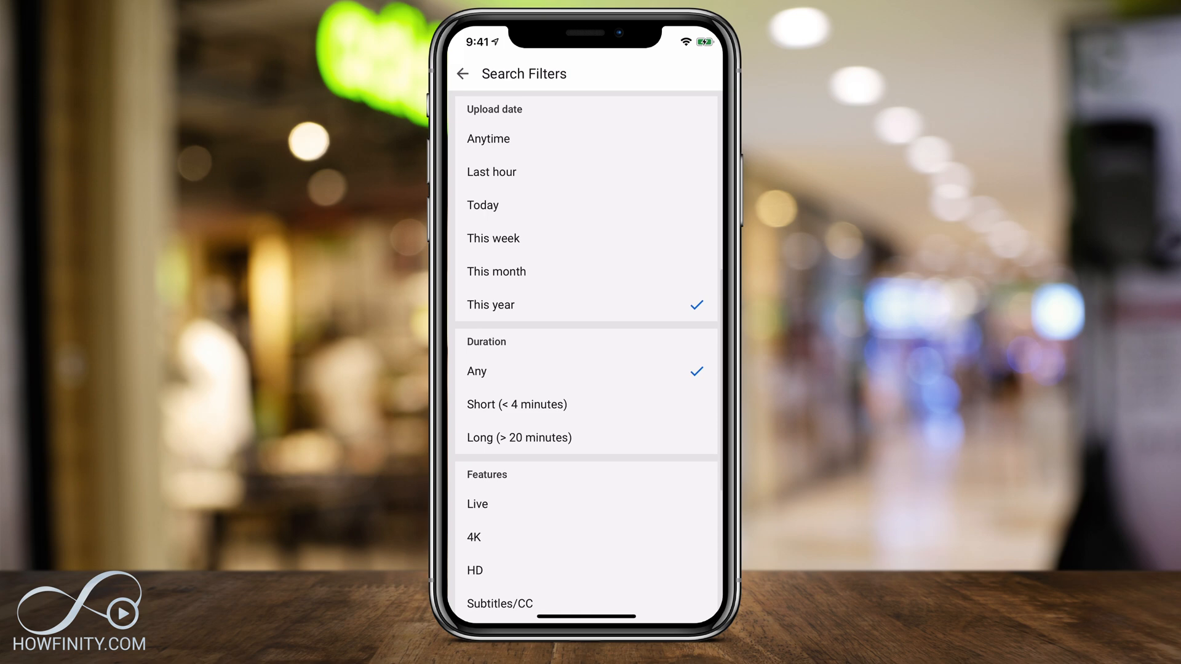
left_click(517, 405)
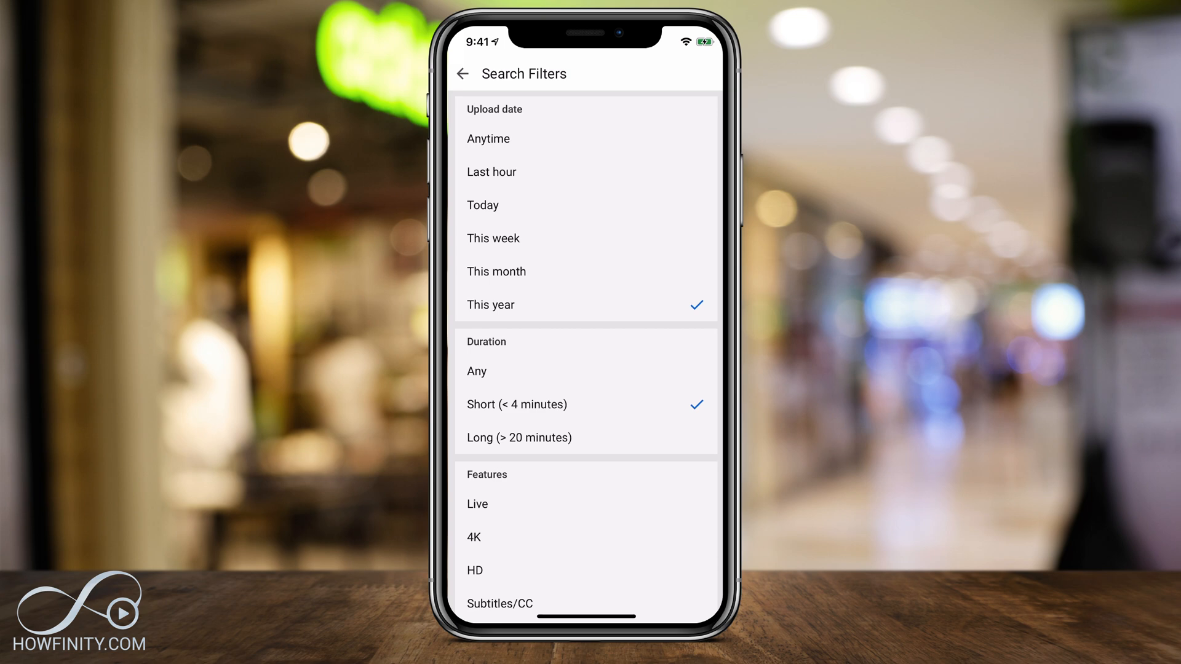
- Sort the filtered results by view count and apply the filters
scroll("down", 3)
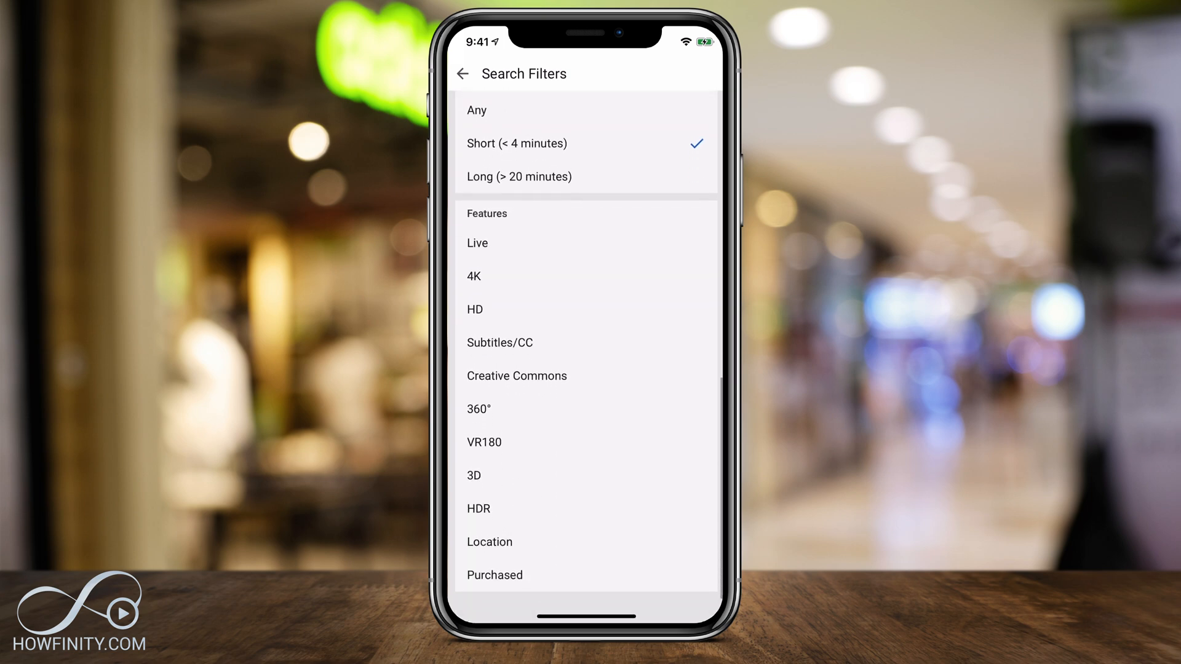
scroll("down", 3)
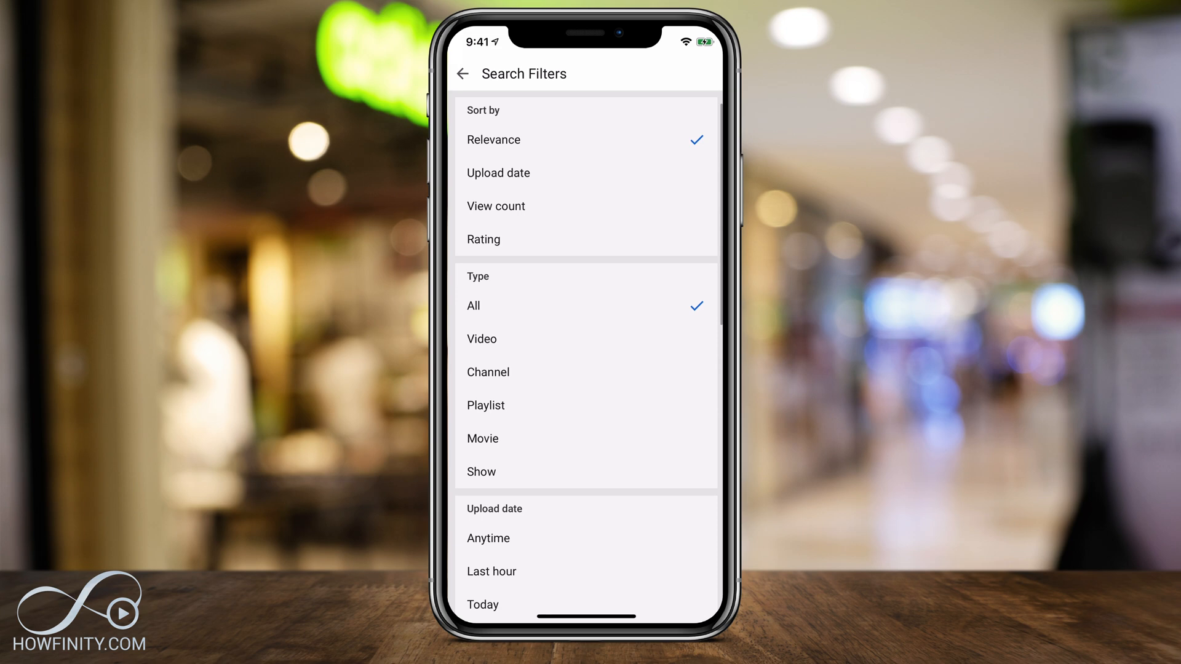
left_click(496, 207)
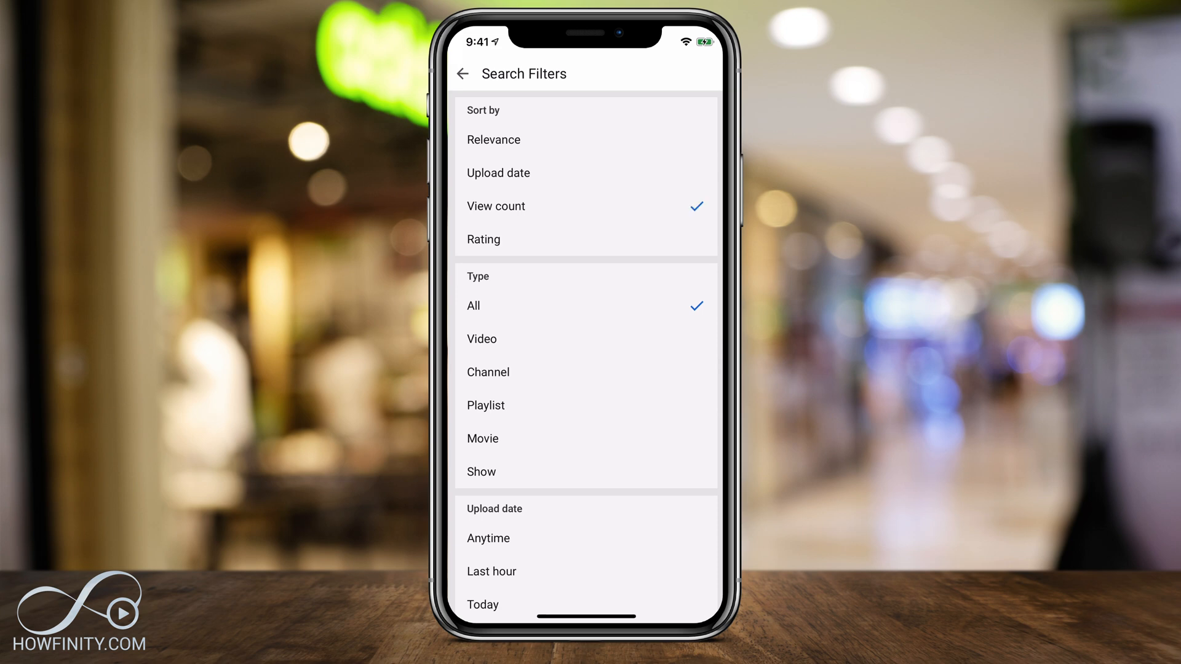
left_click(484, 239)
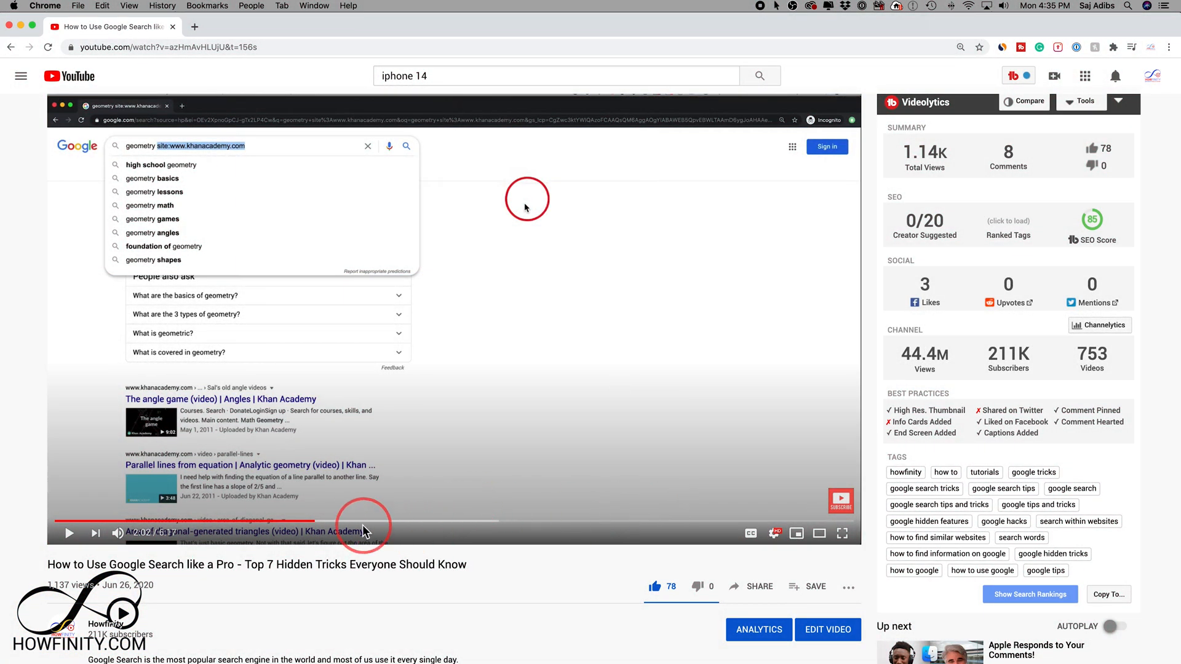
mouse_move(314, 522)
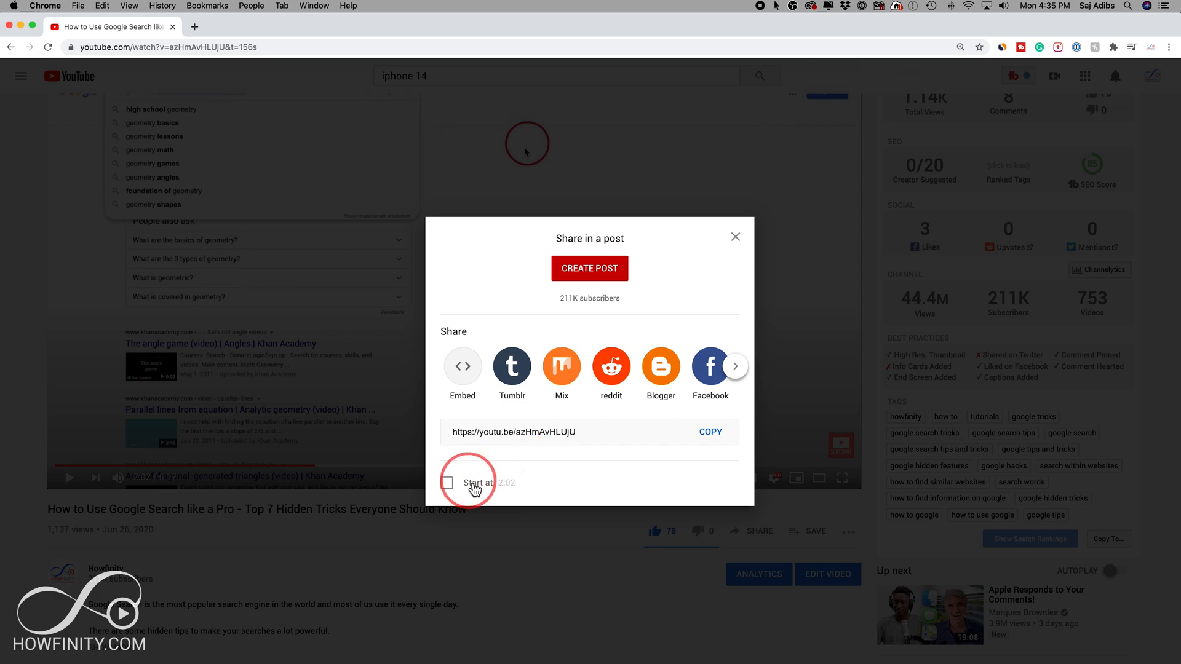
- Make the share link start at about 2:02 and select it for copying
left_click(446, 482)
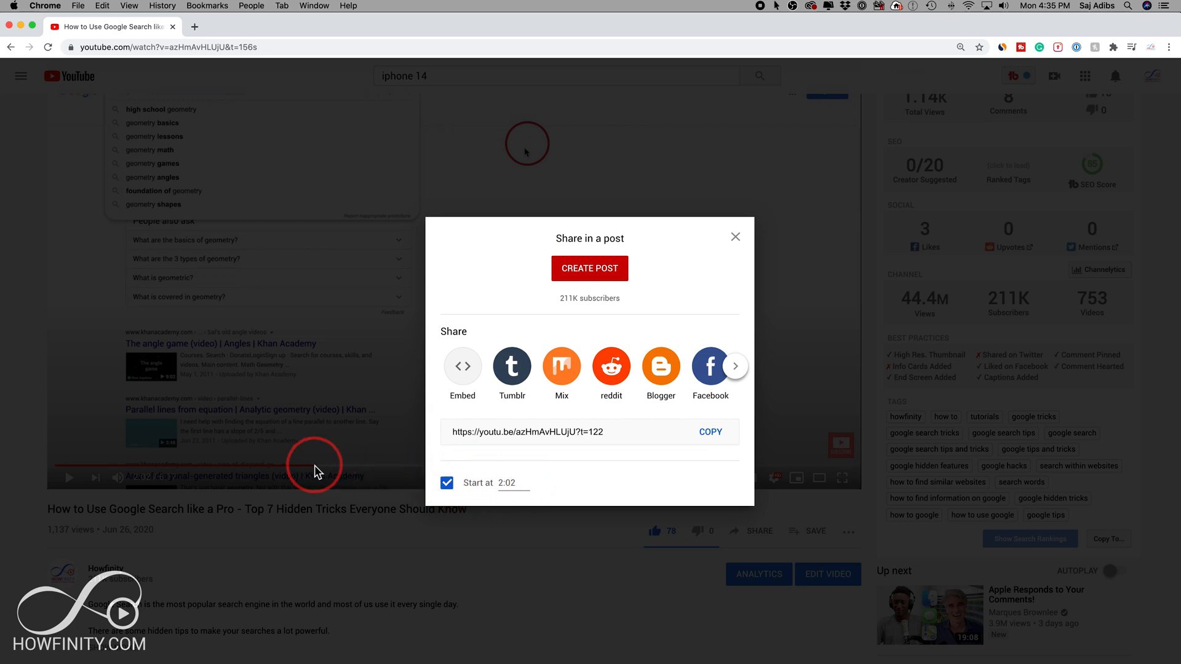
mouse_move(433, 483)
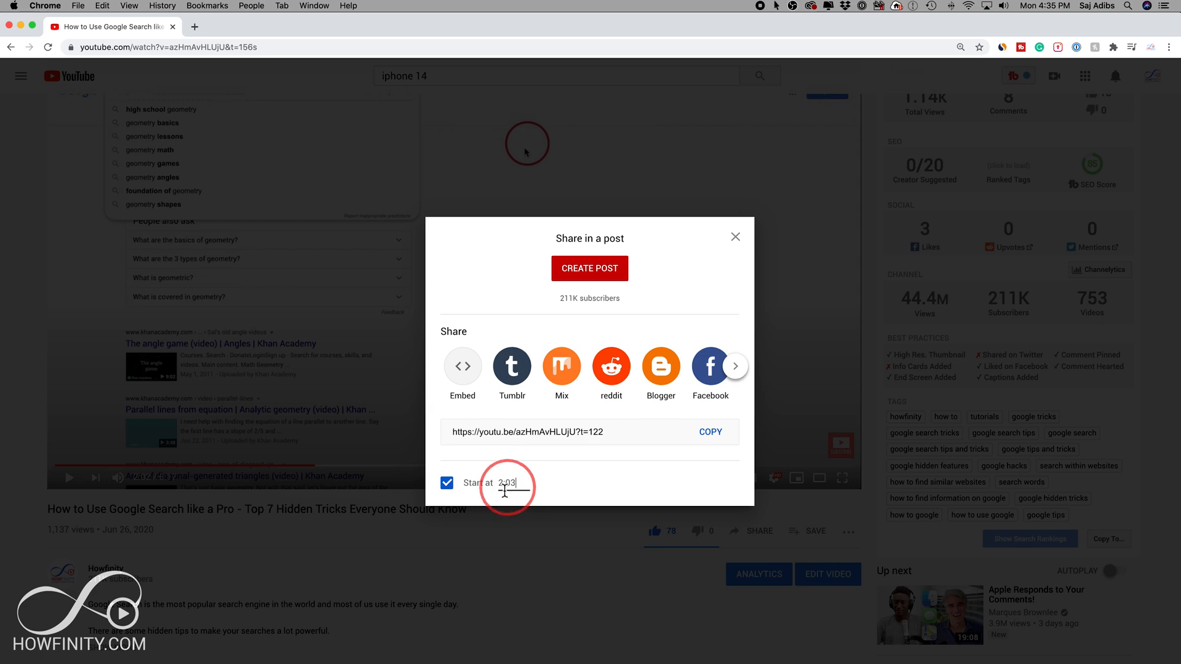
mouse_move(589, 433)
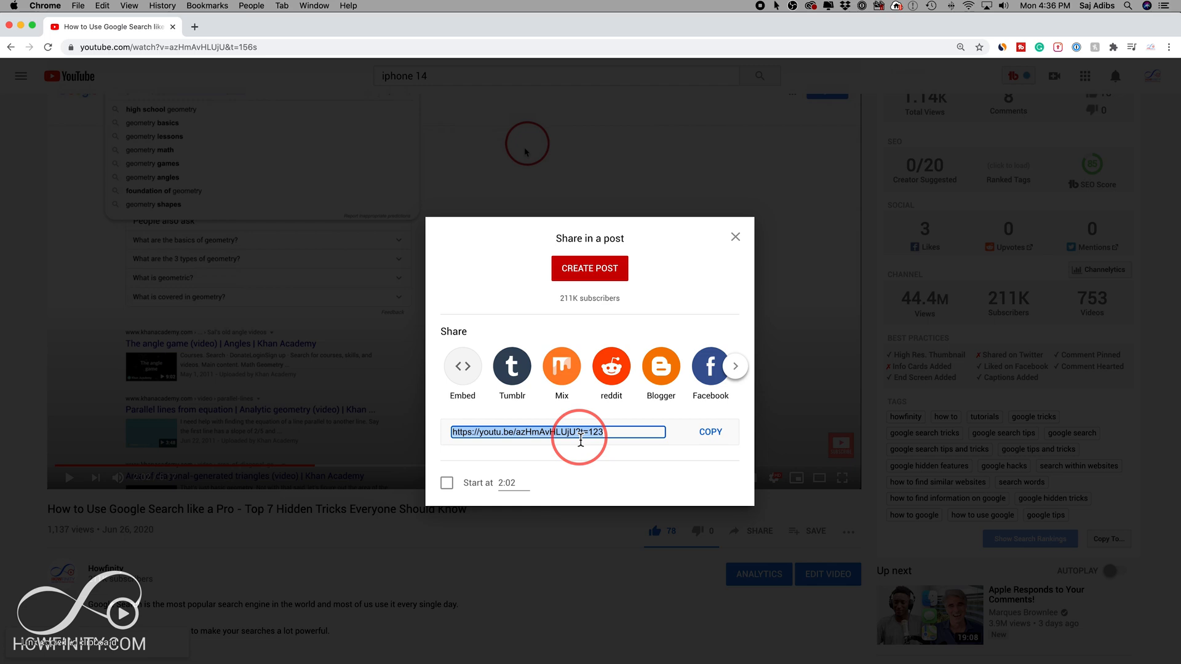
left_click(734, 237)
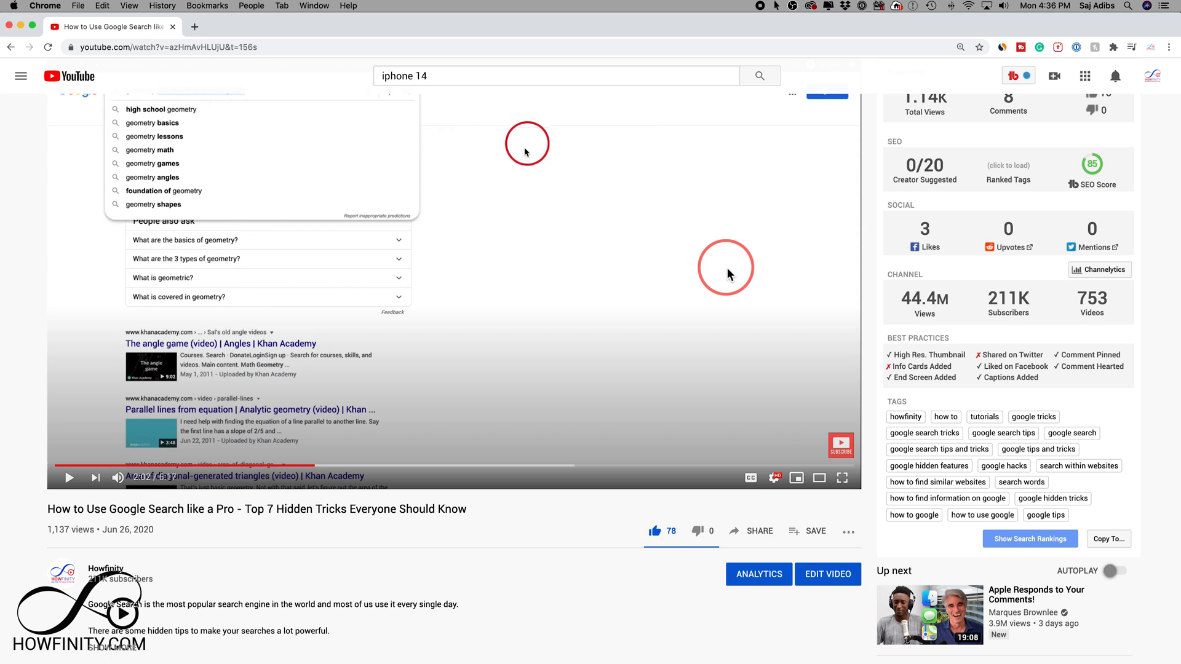
- Bring up the player's right-click options menu containing Loop
right_click(729, 271)
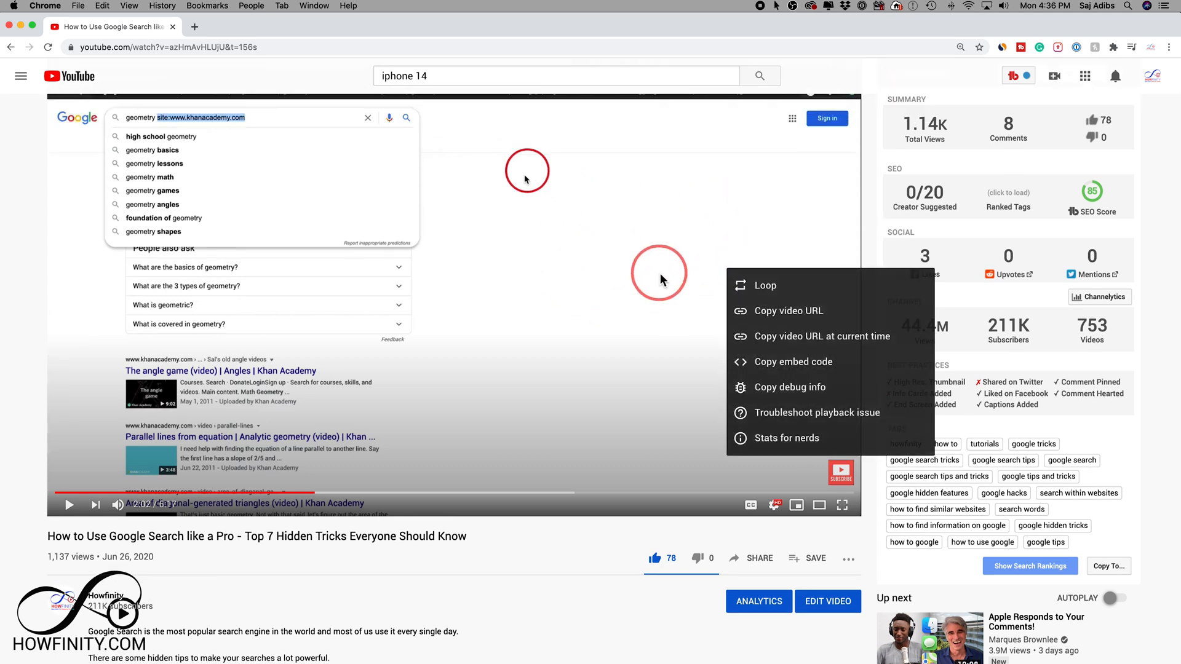
mouse_move(768, 293)
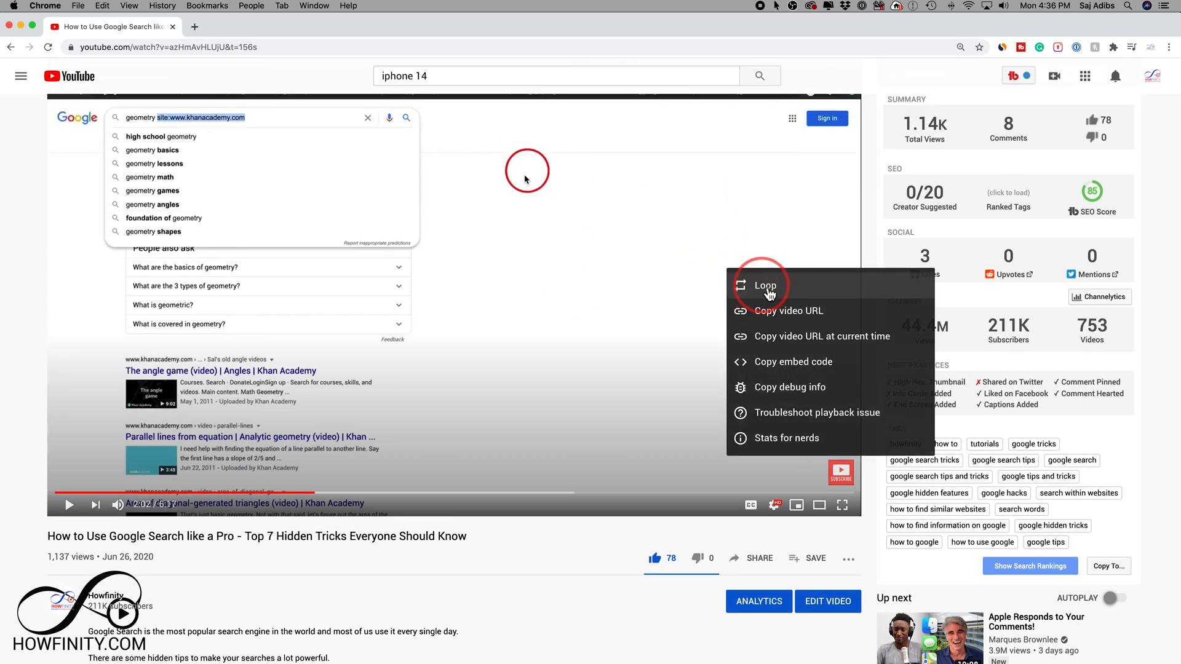
mouse_move(784, 290)
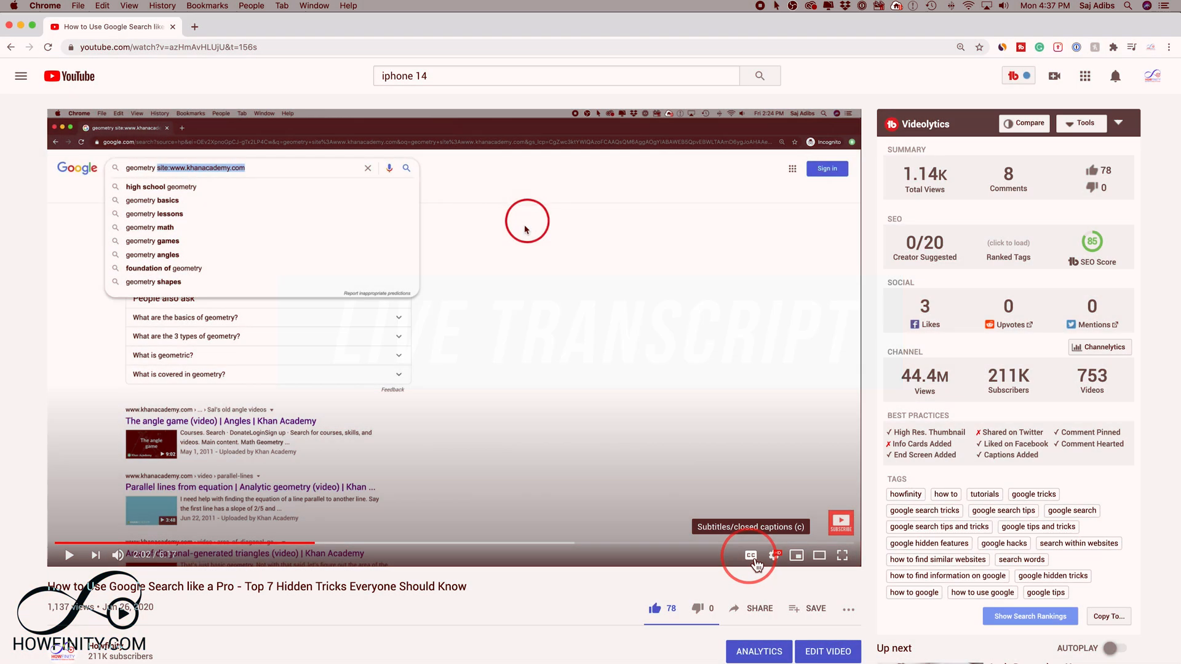
- Turn on captions and show the video's transcript beside the player
left_click(750, 555)
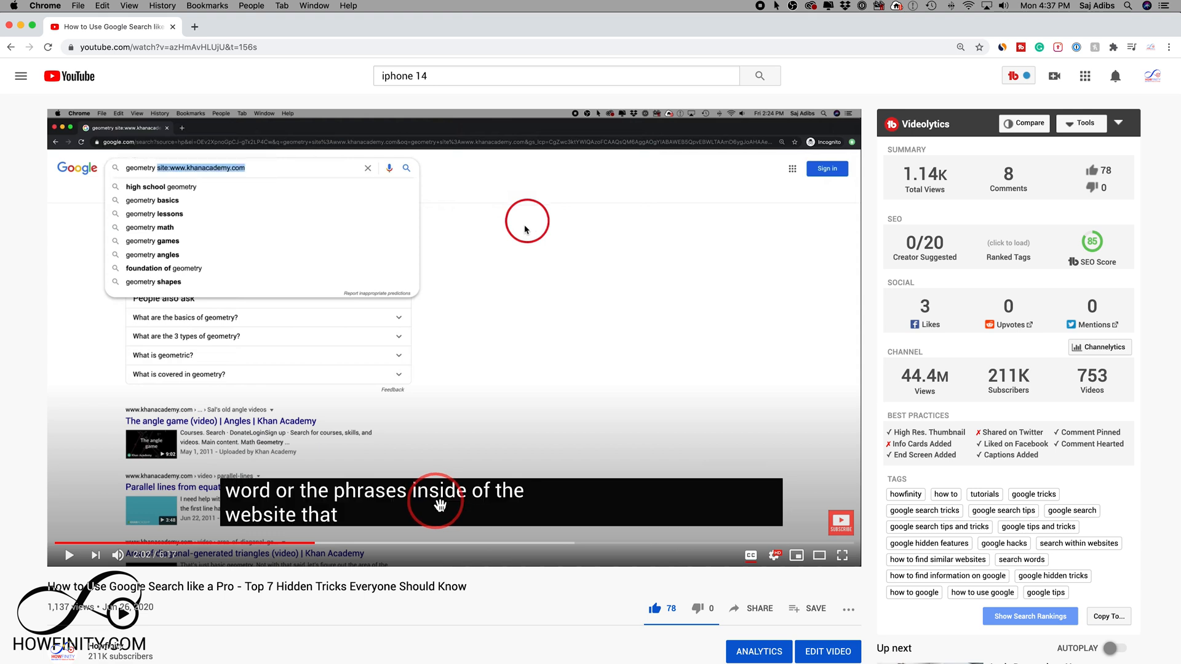
left_click(848, 607)
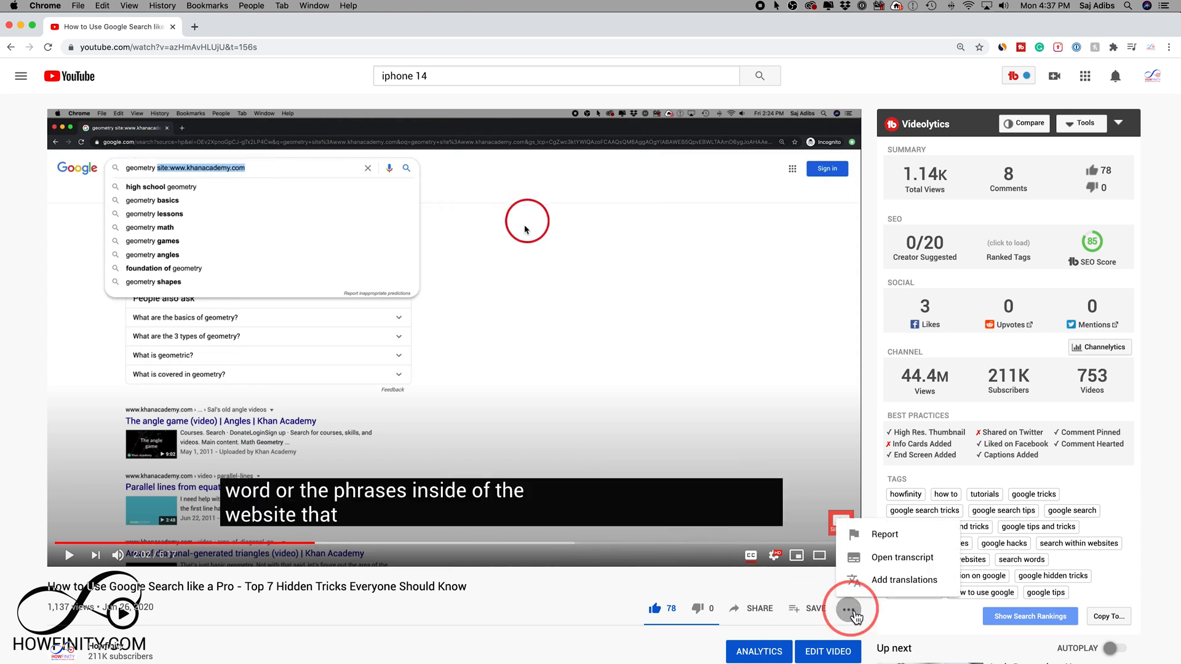
left_click(902, 558)
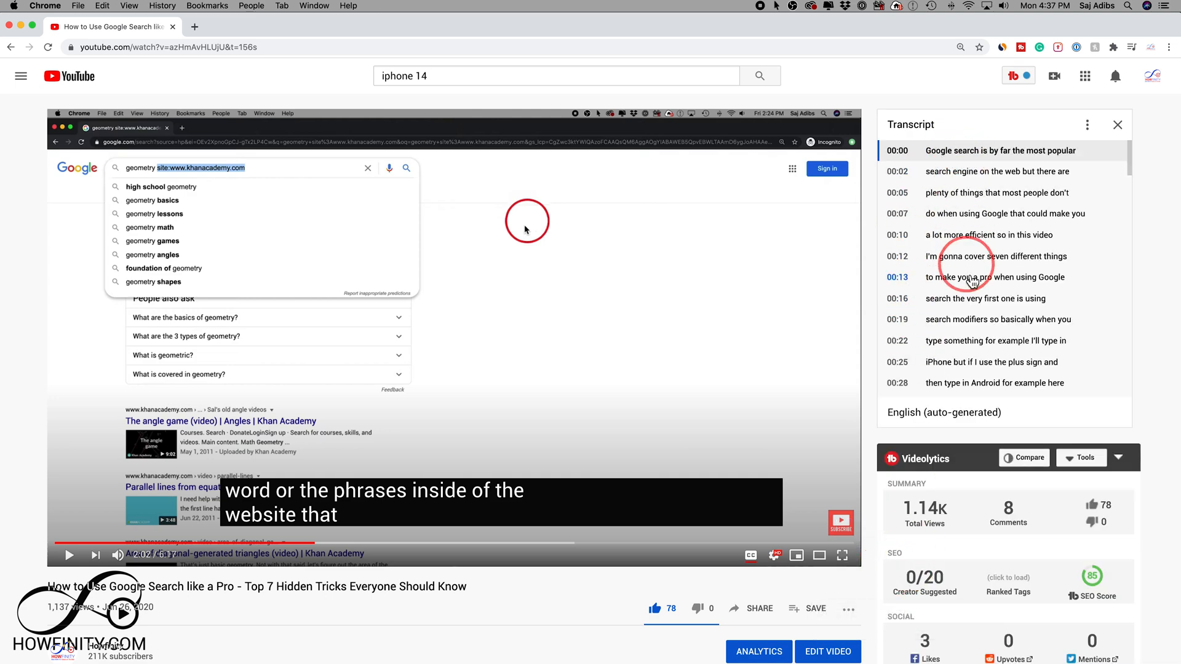
- Scroll through the transcript and pause the video
scroll("down", 3)
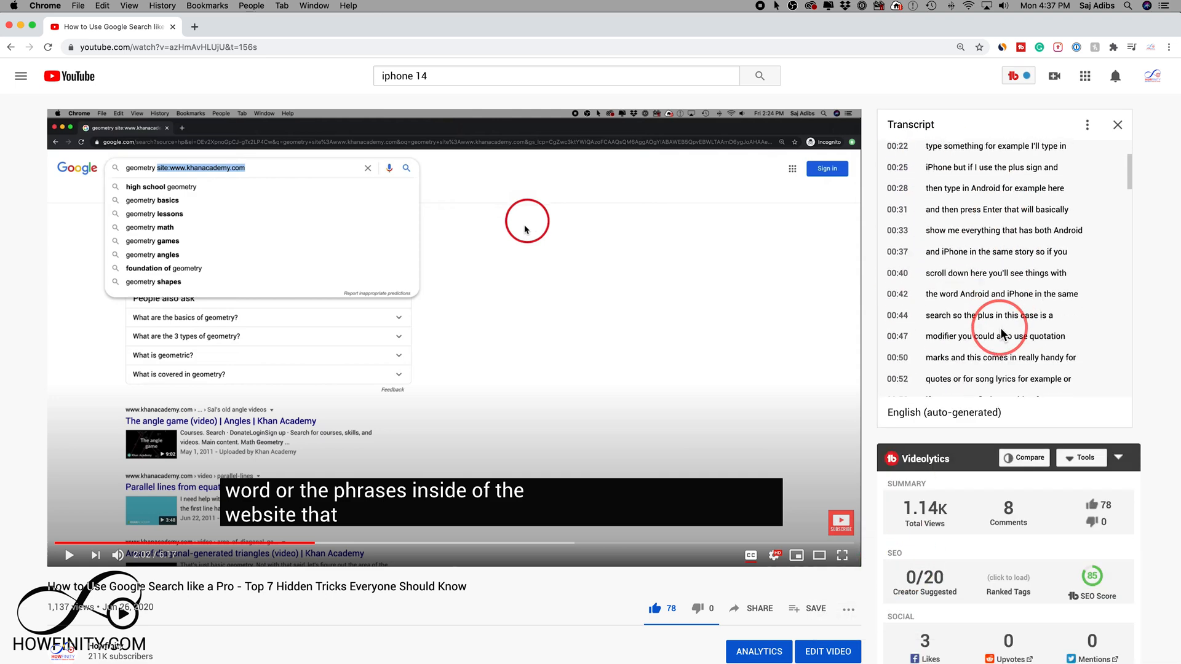
scroll("down", 3)
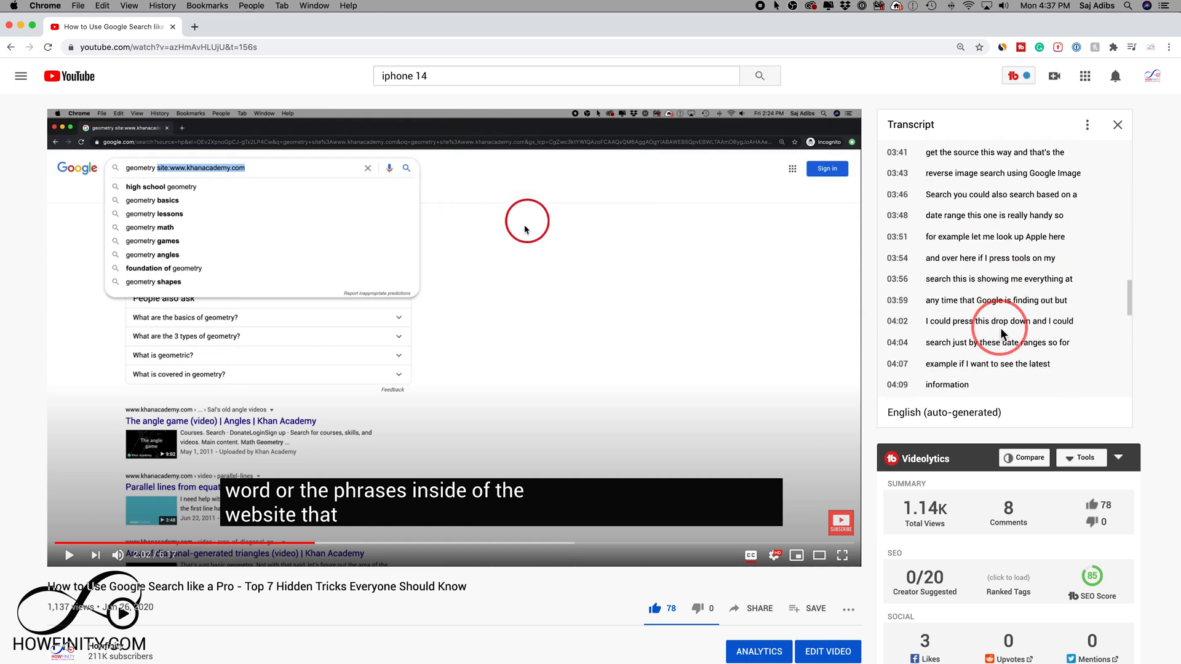
scroll("down", 3)
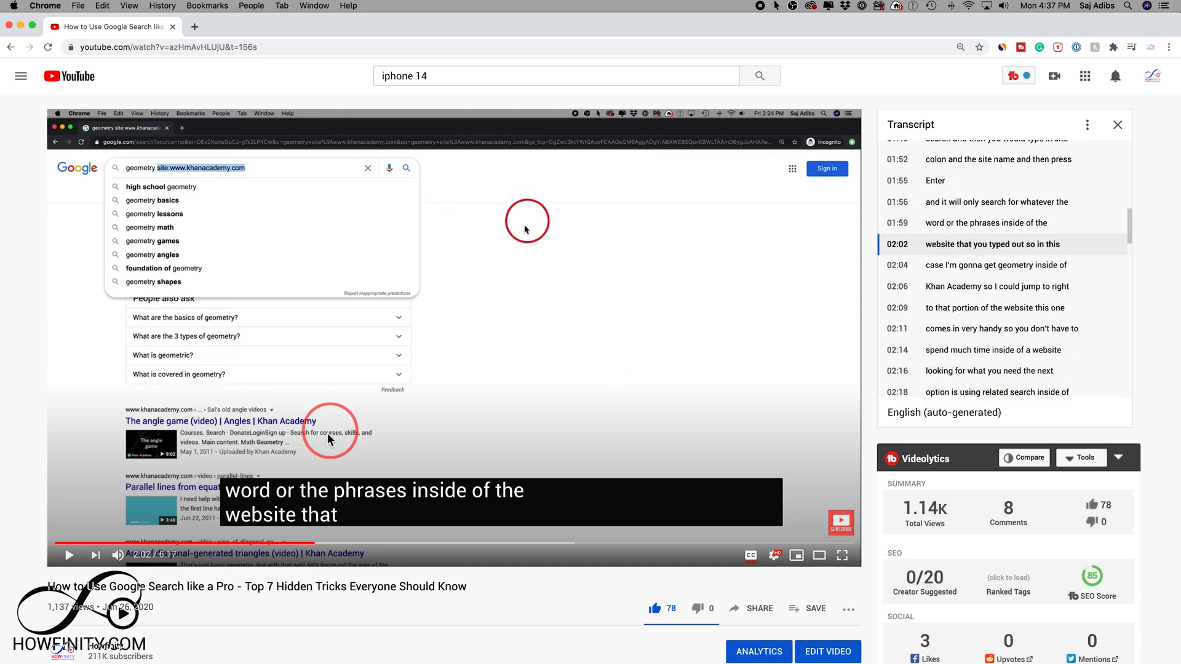
left_click(69, 555)
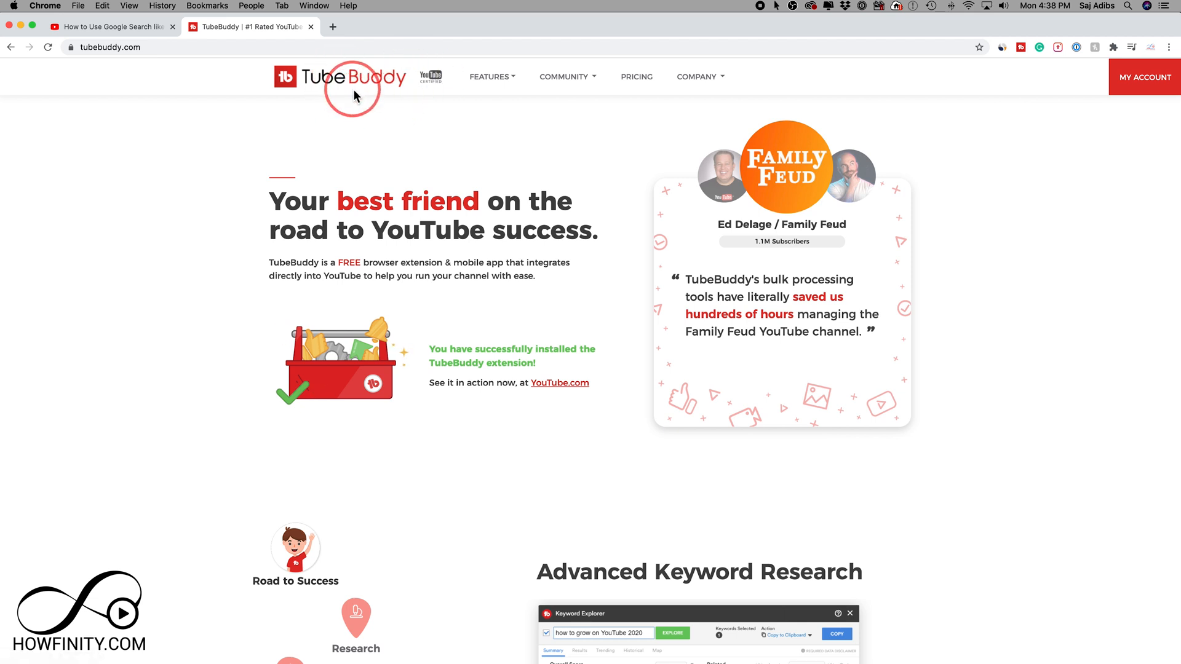
- Switch to the TubeBuddy tab confirming the extension is installed
left_click(113, 28)
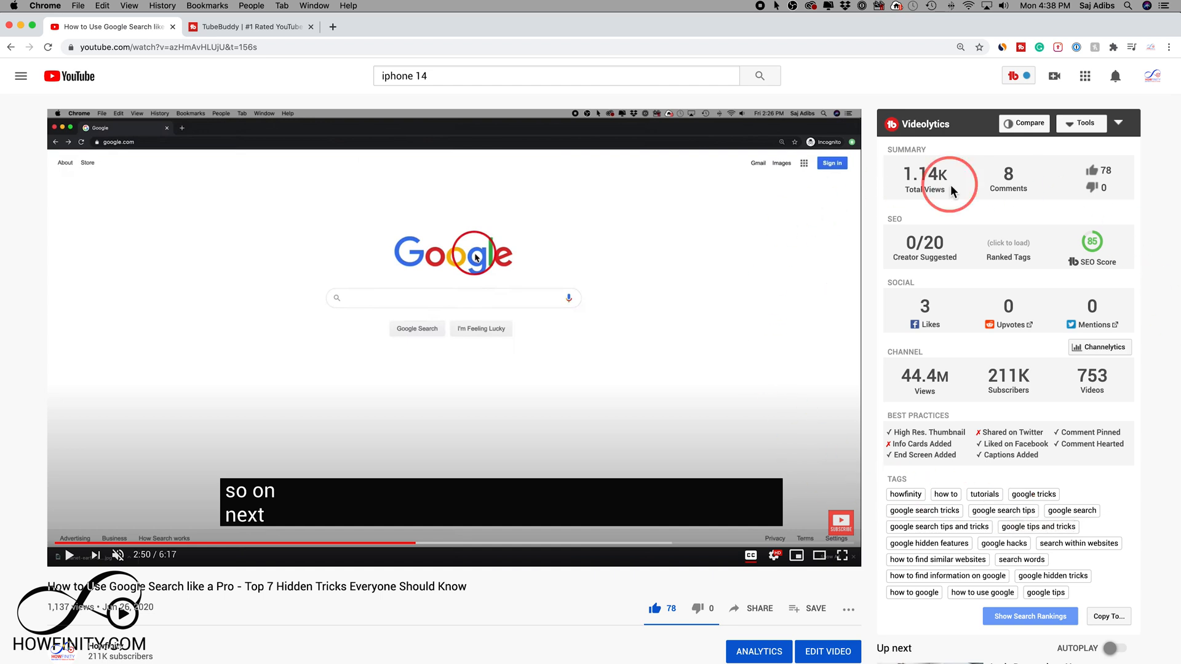
mouse_move(907, 382)
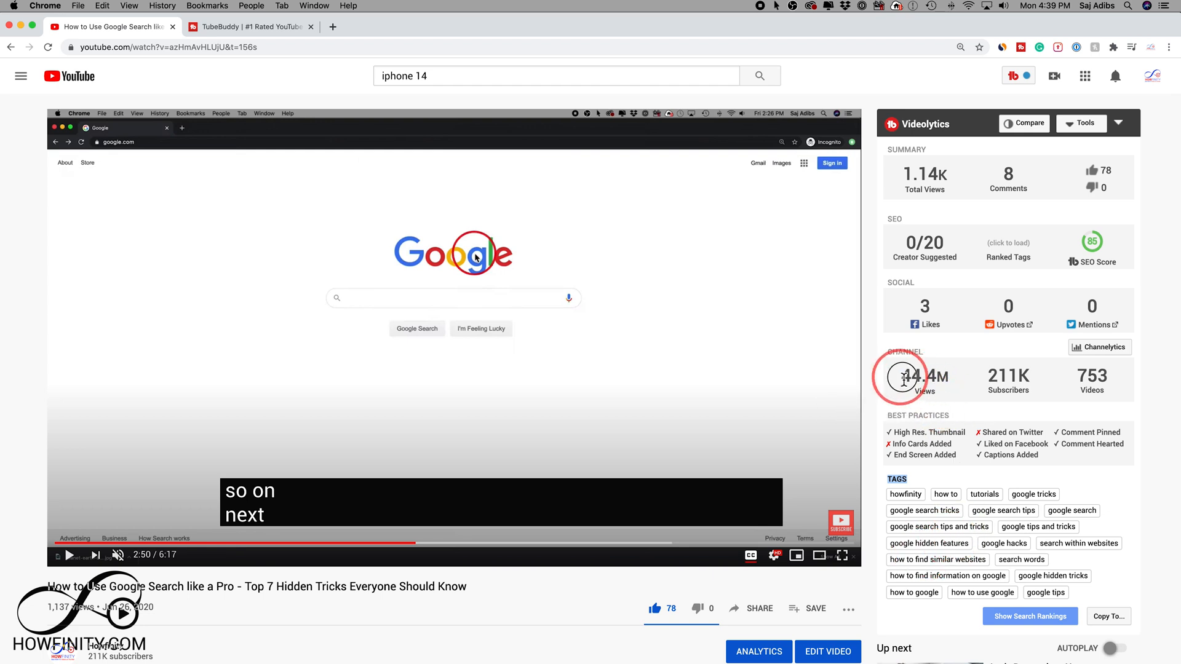
mouse_move(1092, 379)
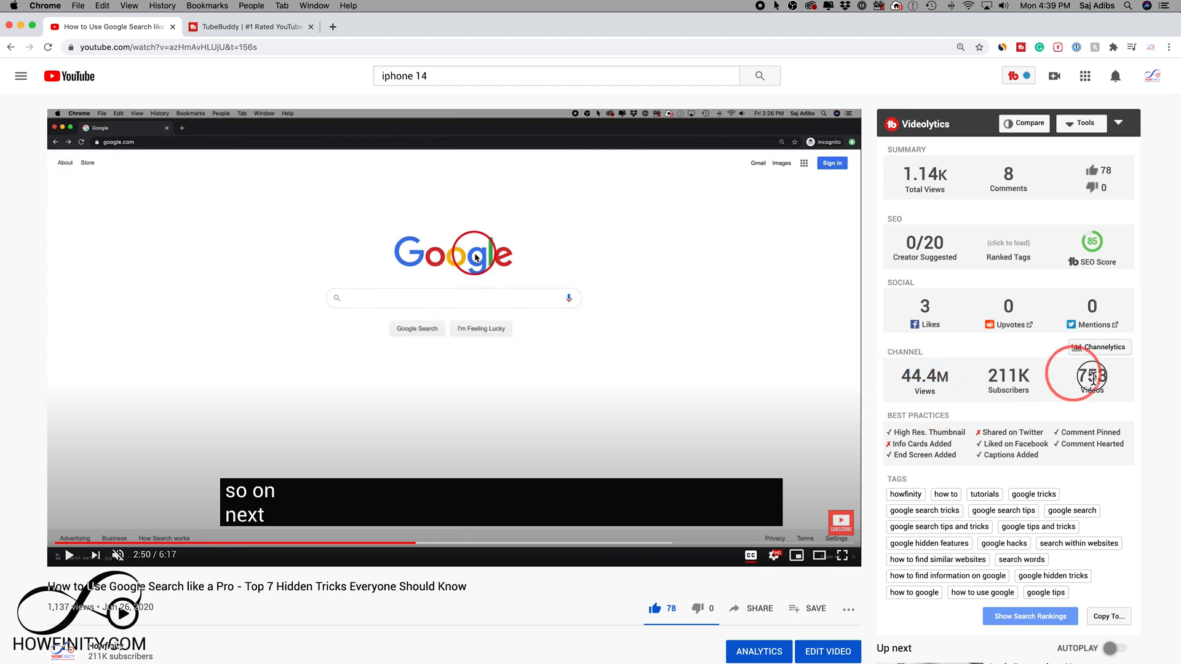
mouse_move(1093, 381)
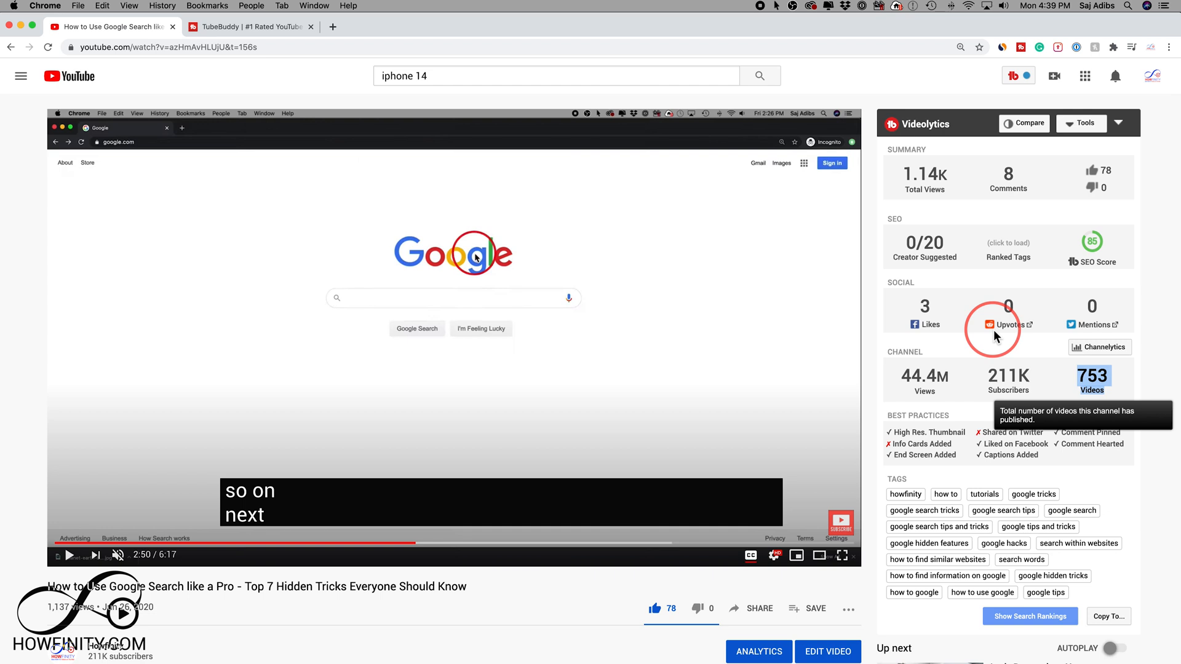
mouse_move(1058, 362)
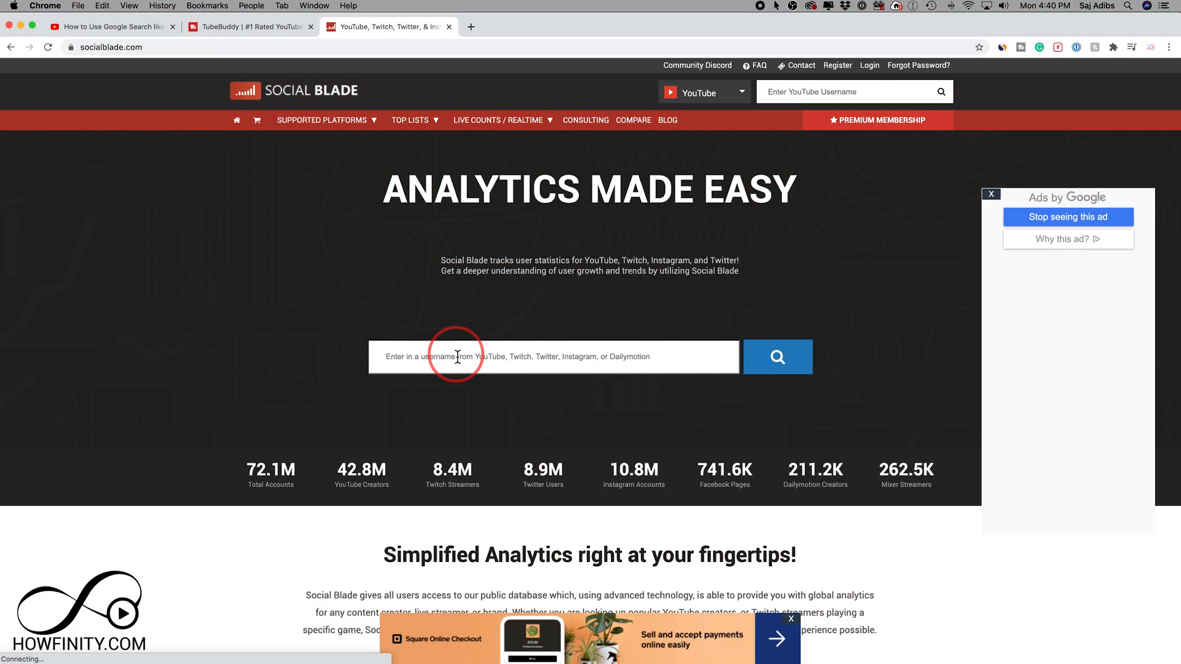
mouse_move(338, 302)
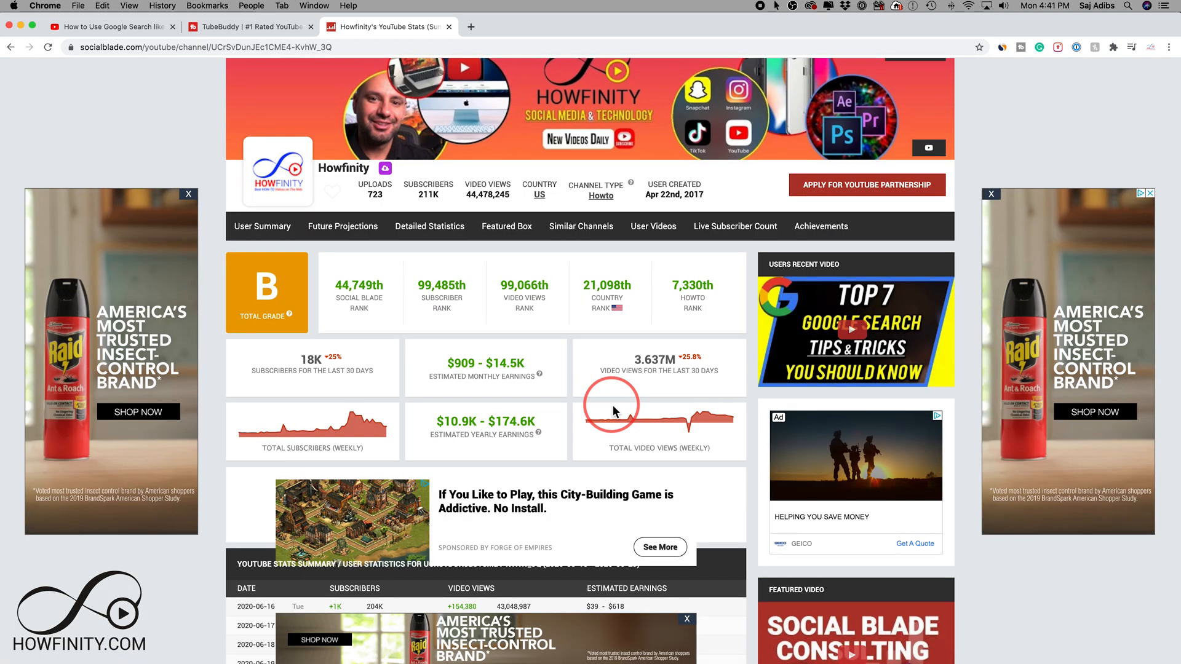
mouse_move(620, 366)
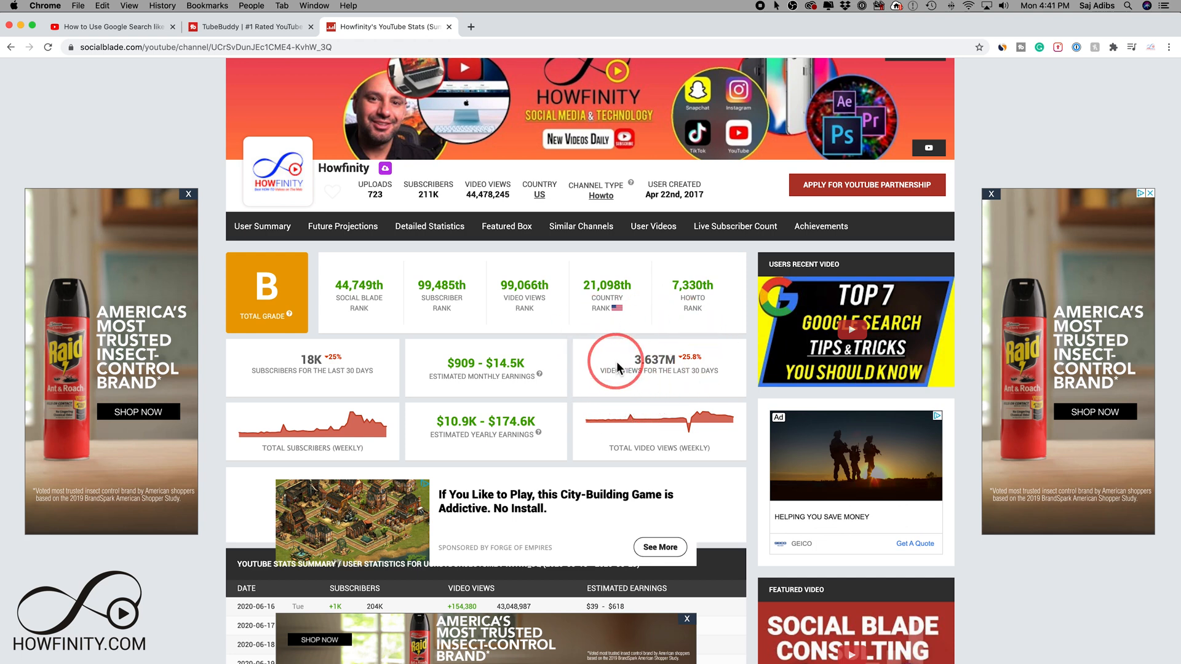
mouse_move(583, 421)
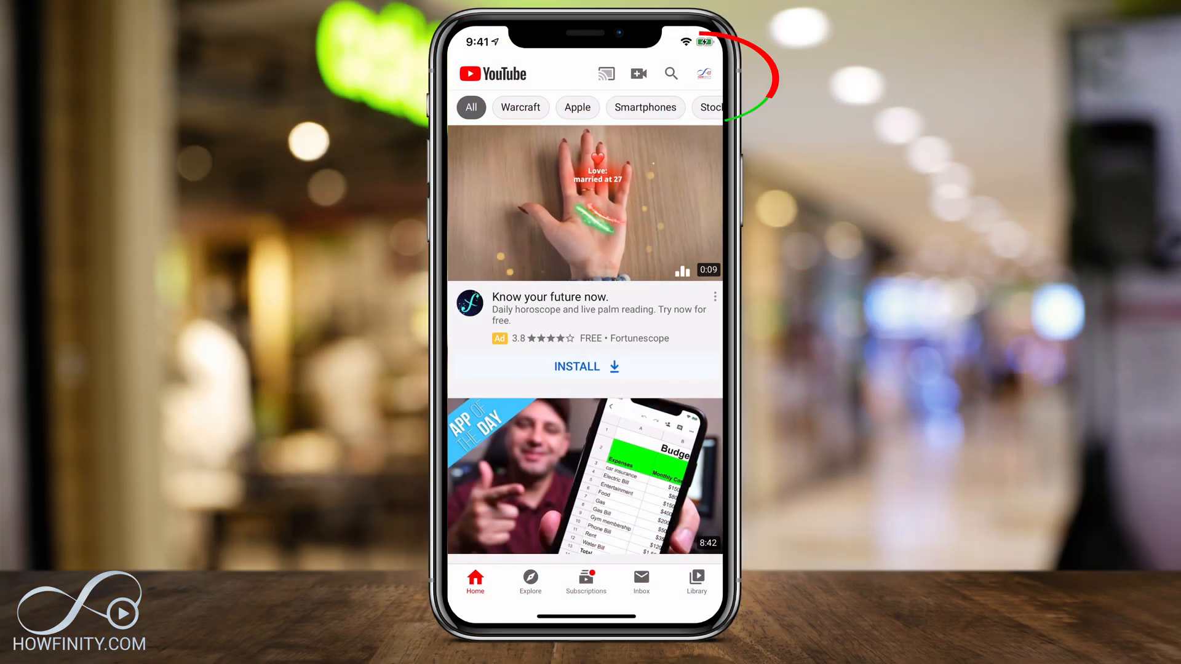
- Enable Dark theme in the app settings and return to the home feed
left_click(702, 74)
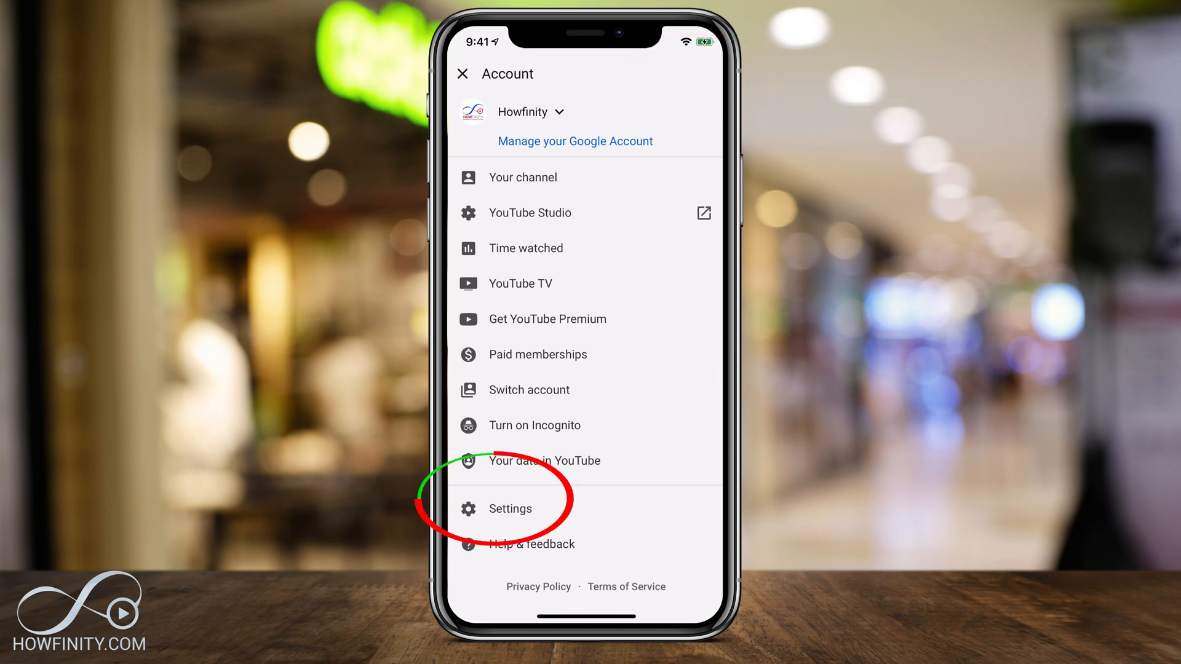
left_click(509, 510)
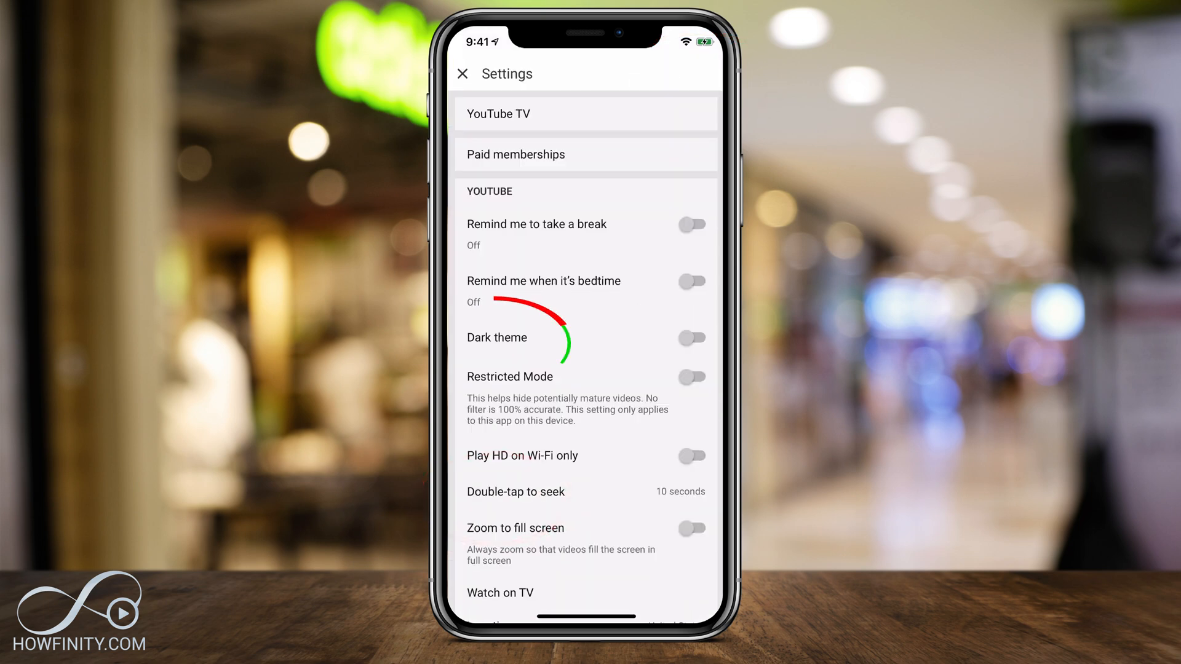
left_click(691, 338)
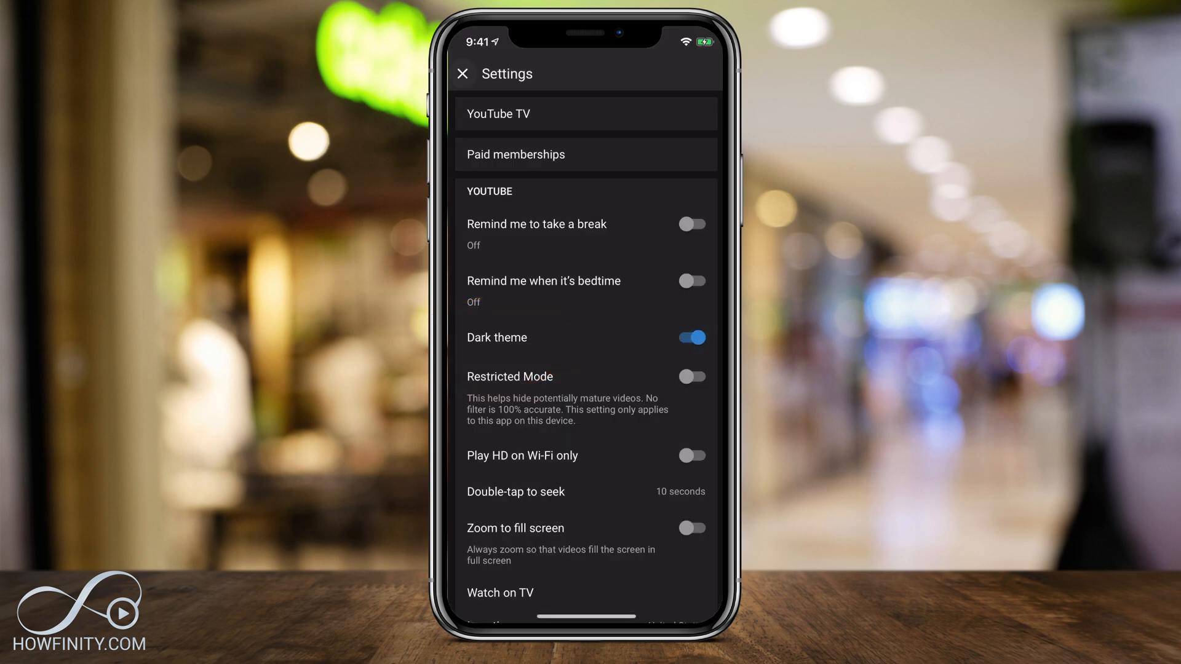
left_click(463, 74)
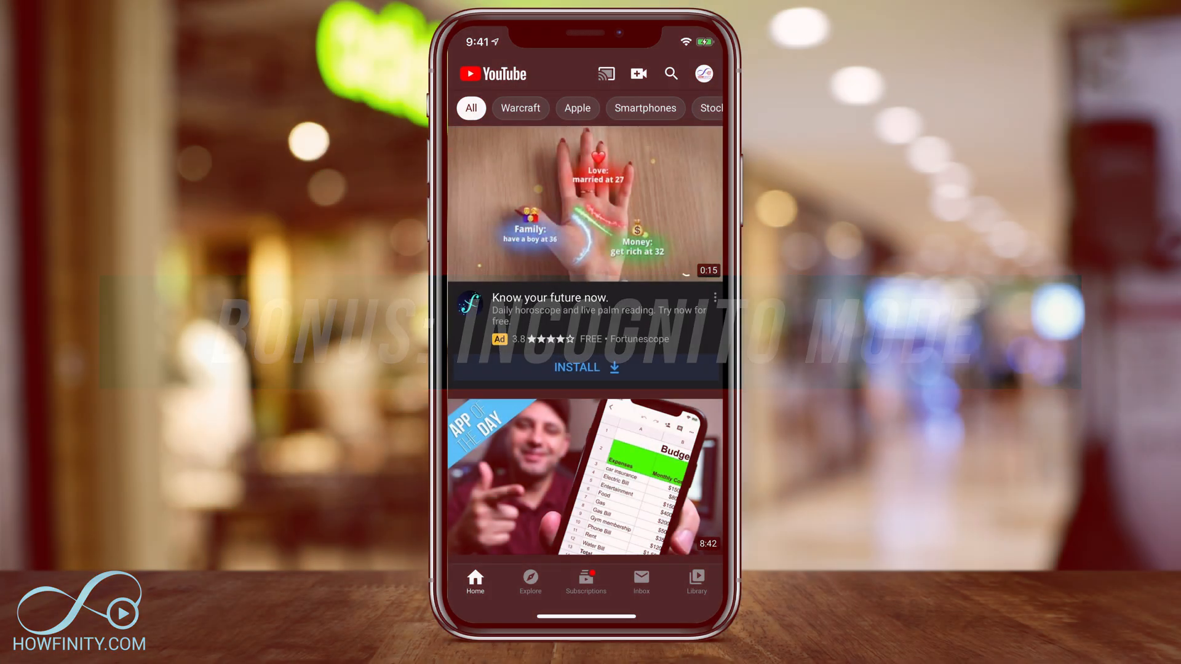
- Turn on Incognito mode from the account menu
left_click(698, 74)
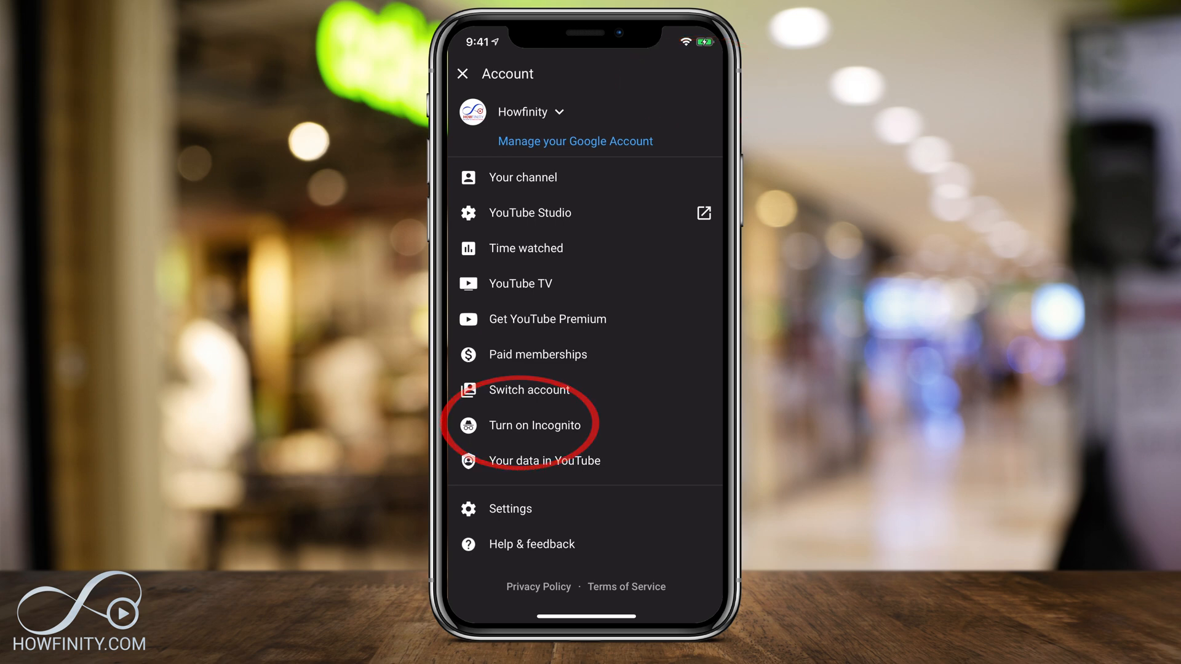
left_click(534, 425)
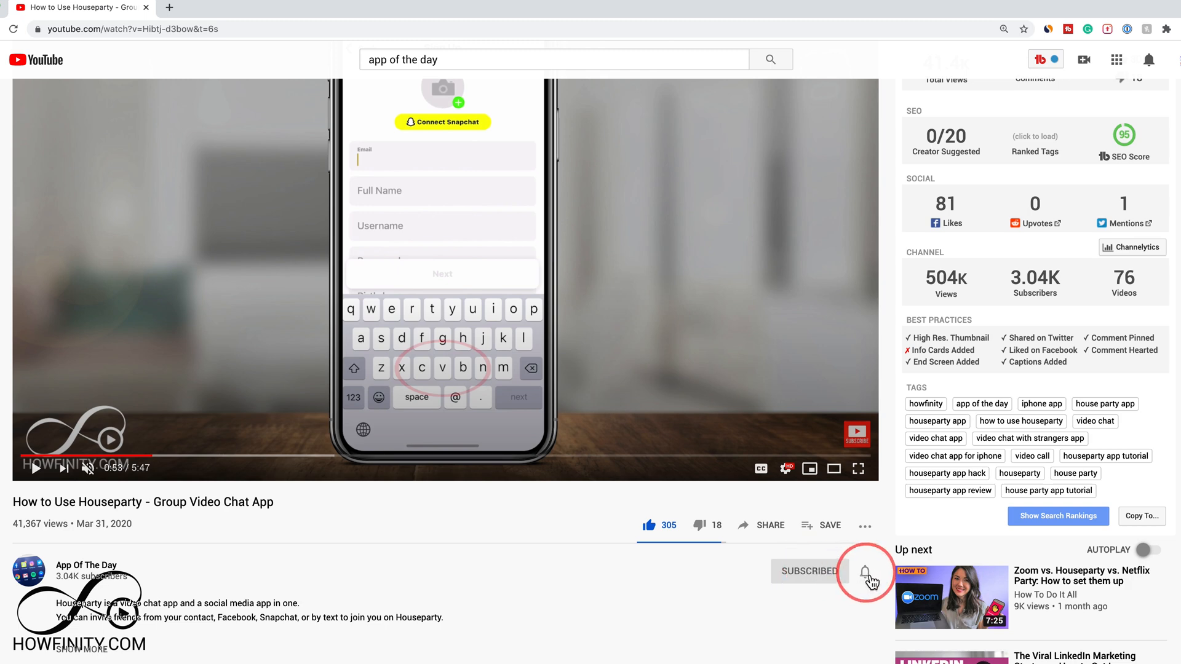
- Enable the notification bell beside the Subscribed button for App Of The Day
left_click(866, 572)
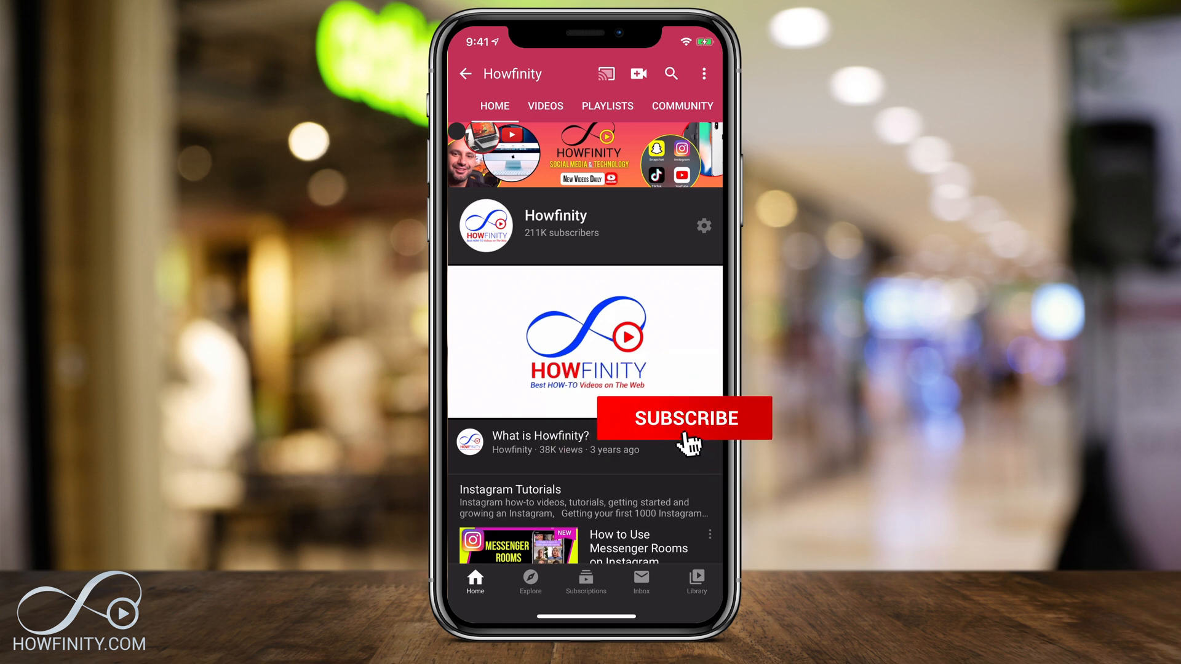
- Subscribe to Howfinity on the mobile app and switch its notification bell on
left_click(685, 418)
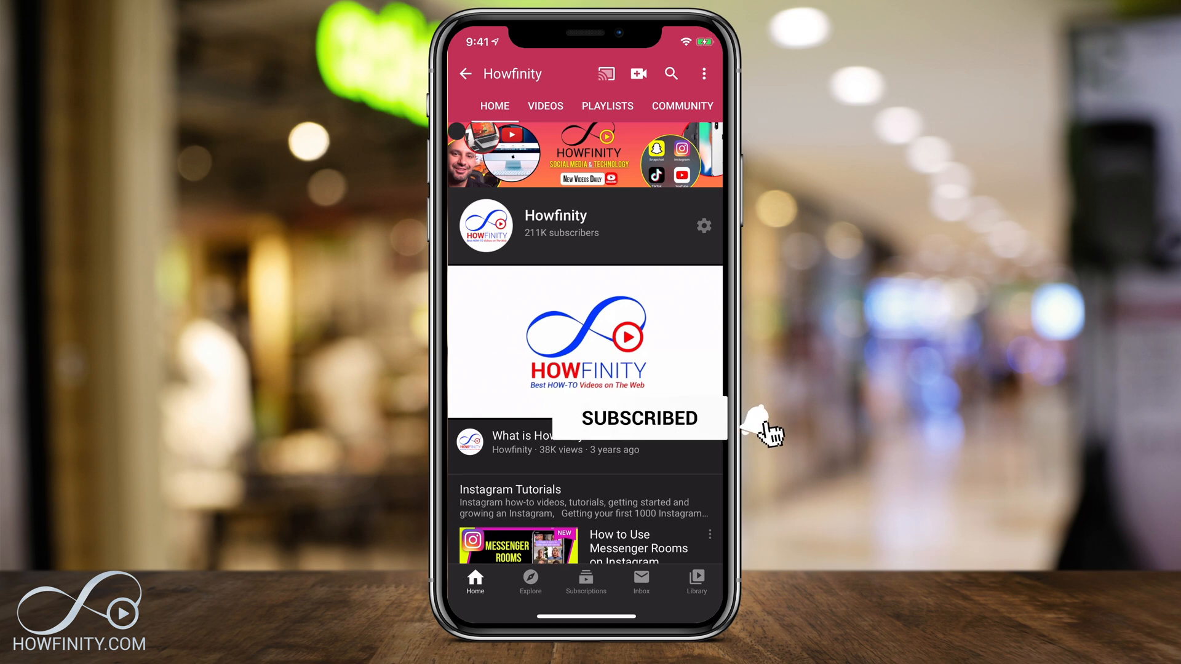
left_click(758, 423)
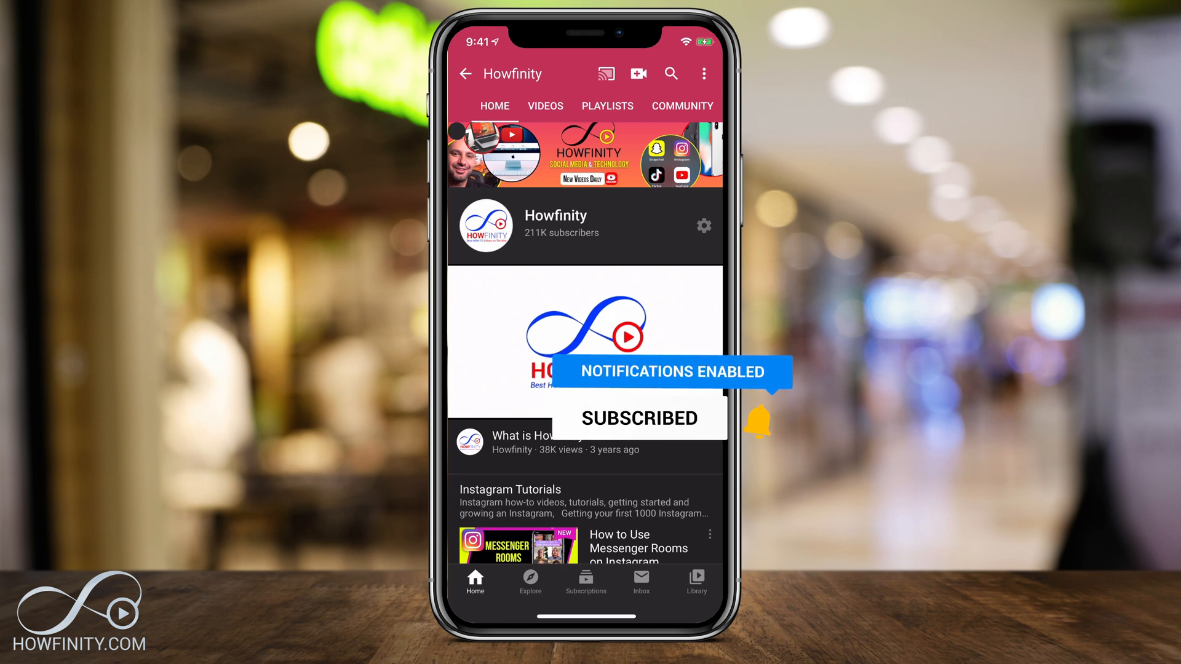